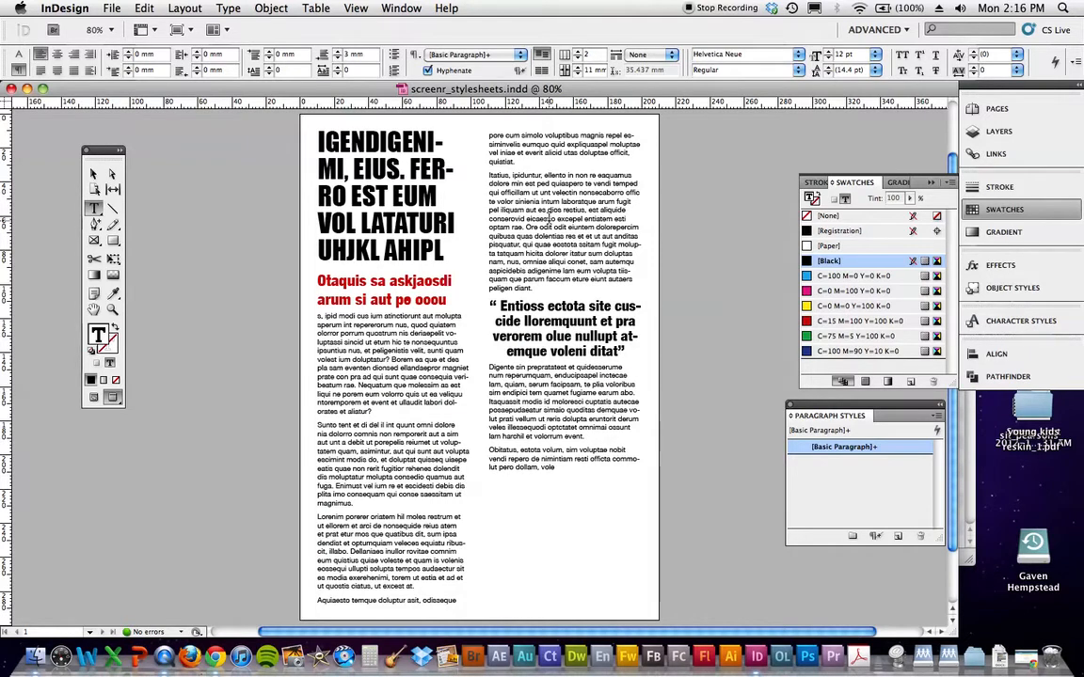
pyautogui.moveTo(461, 275)
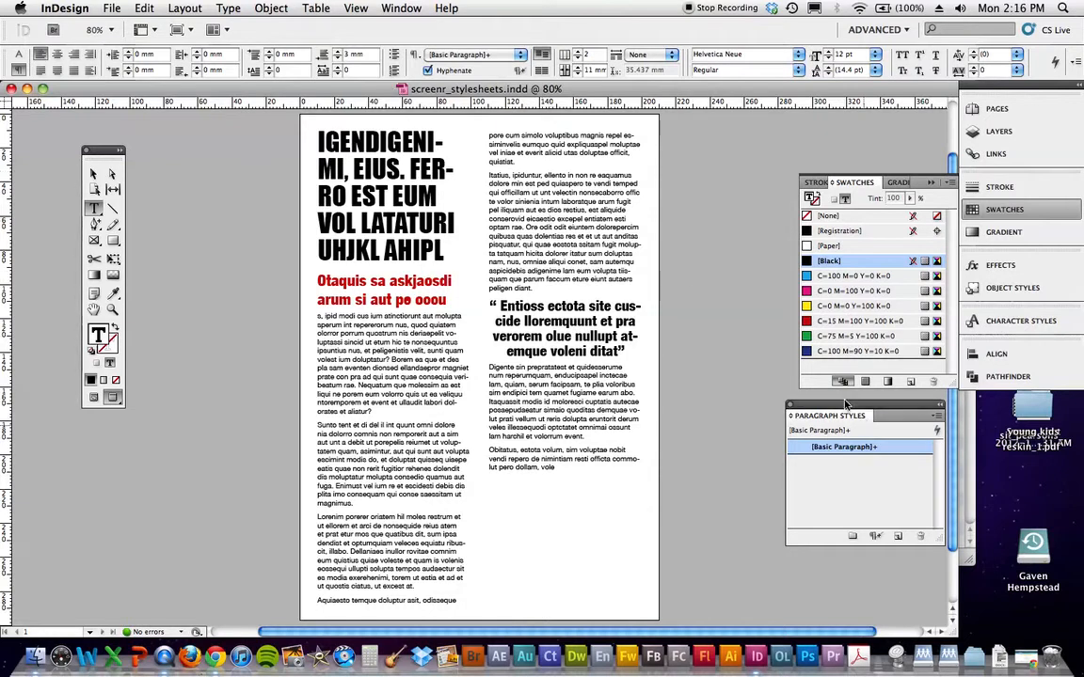
# - Browse the Window menu for the Paragraph Styles panel without choosing anything
pyautogui.click(401, 7)
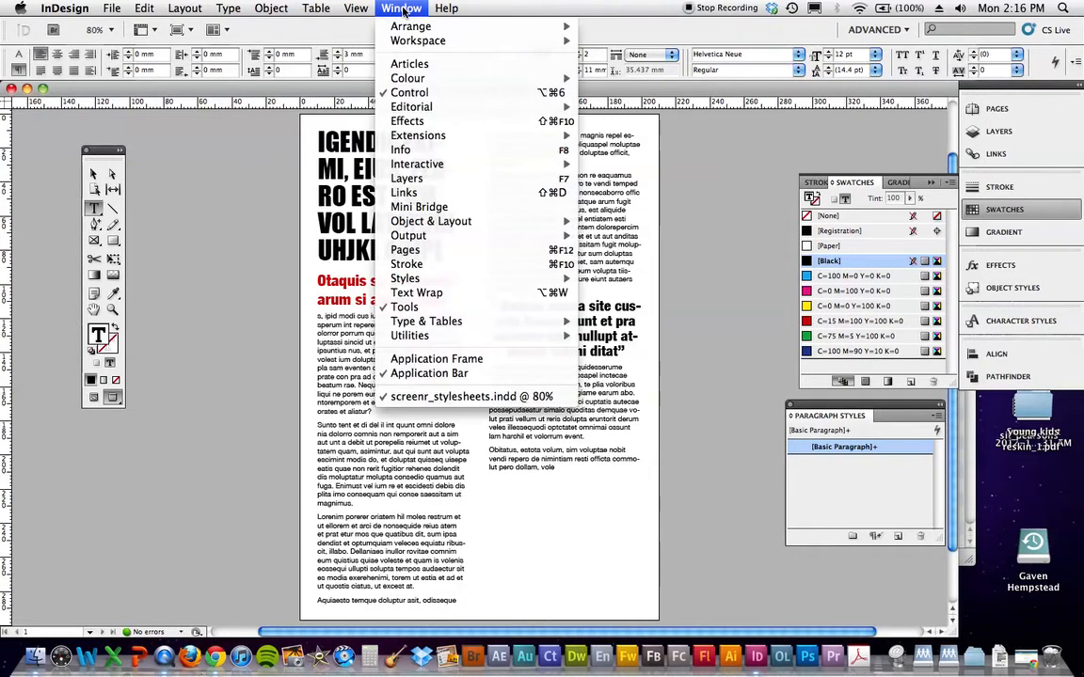
pyautogui.click(228, 7)
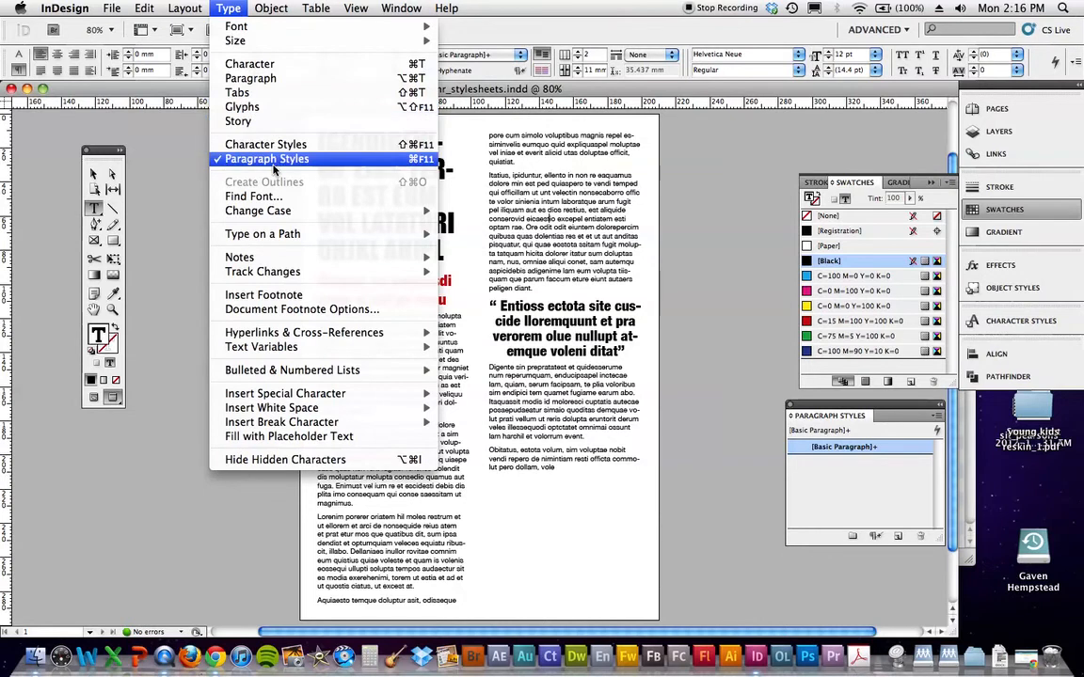
pyautogui.moveTo(692, 244)
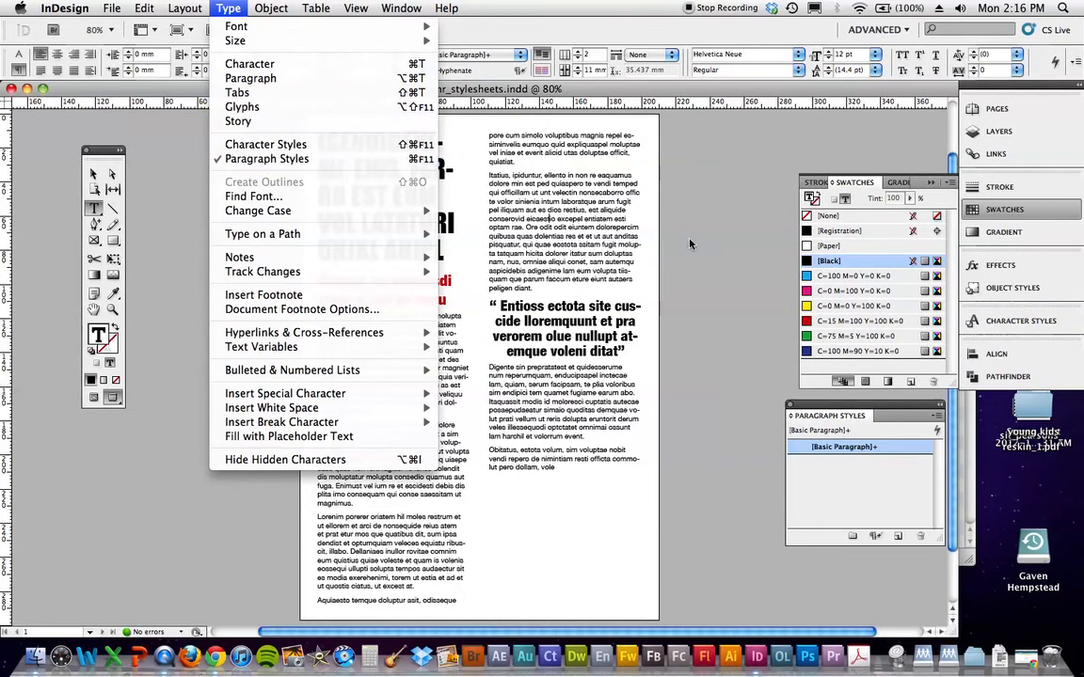
pyautogui.click(227, 7)
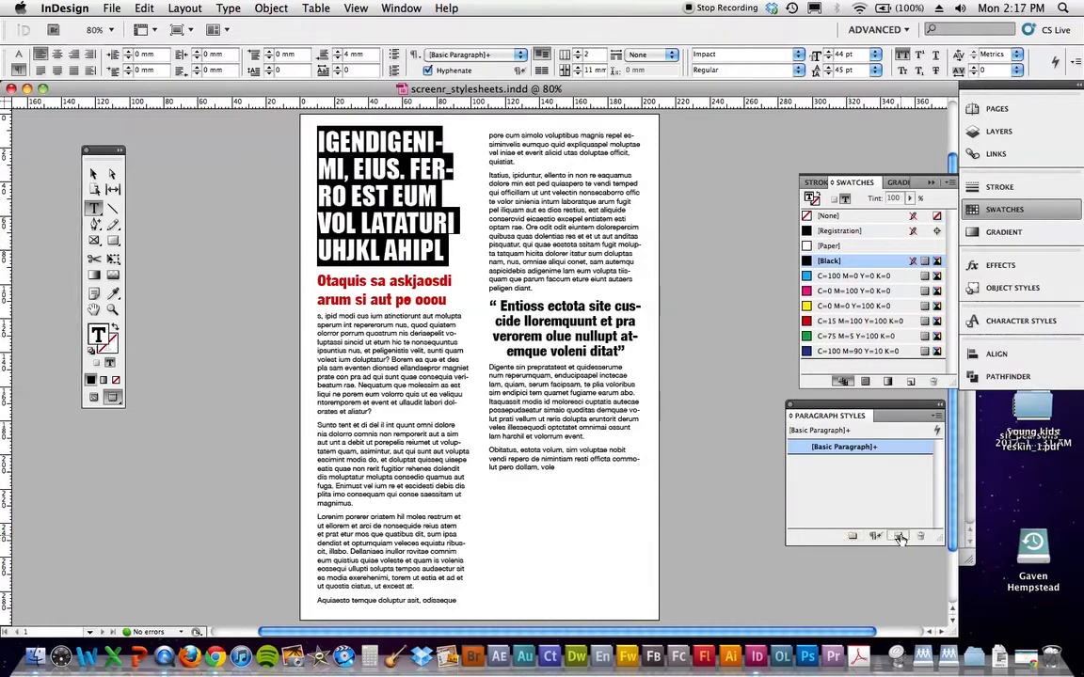
# - Create a paragraph style from the headline and name it heading
pyautogui.click(900, 536)
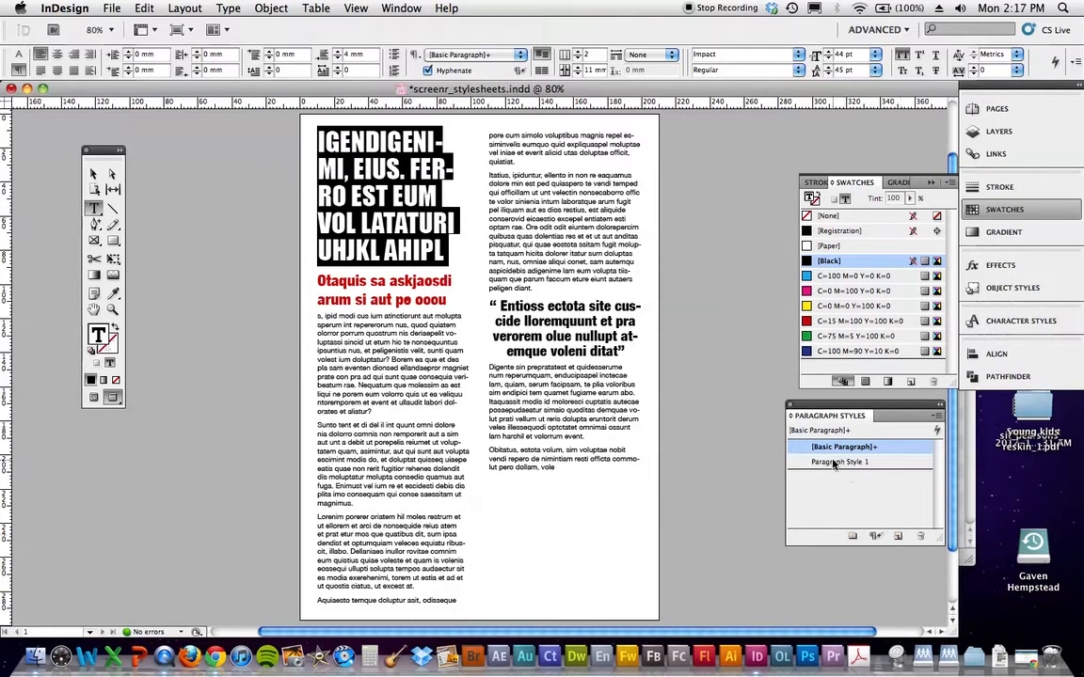
pyautogui.click(839, 463)
pyautogui.write('heading')
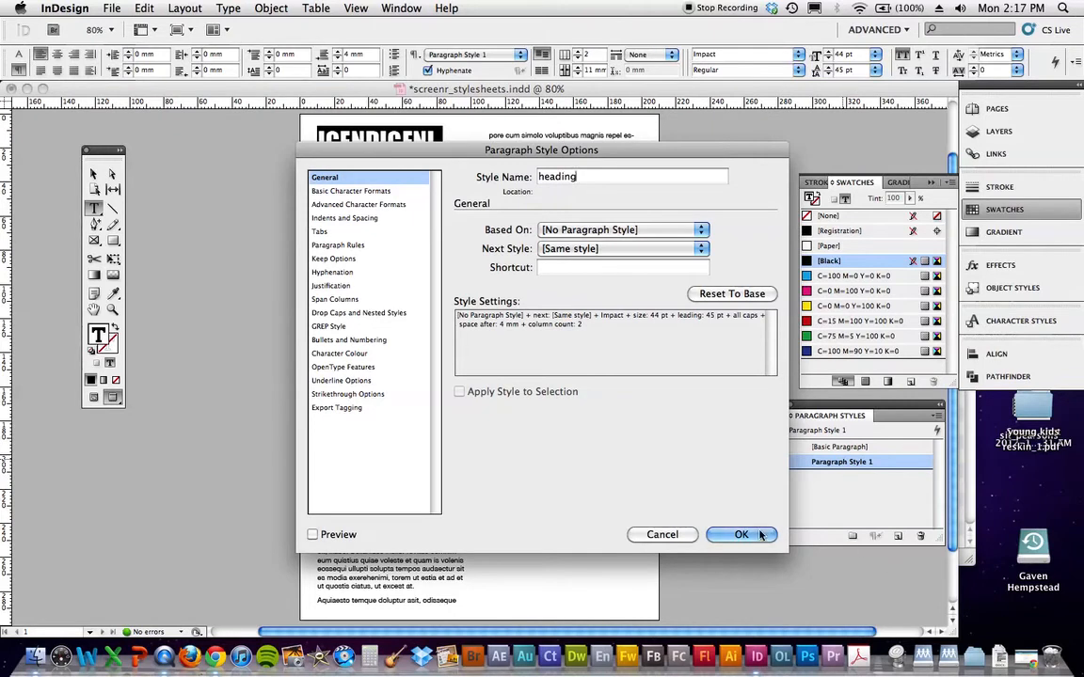
pyautogui.click(741, 534)
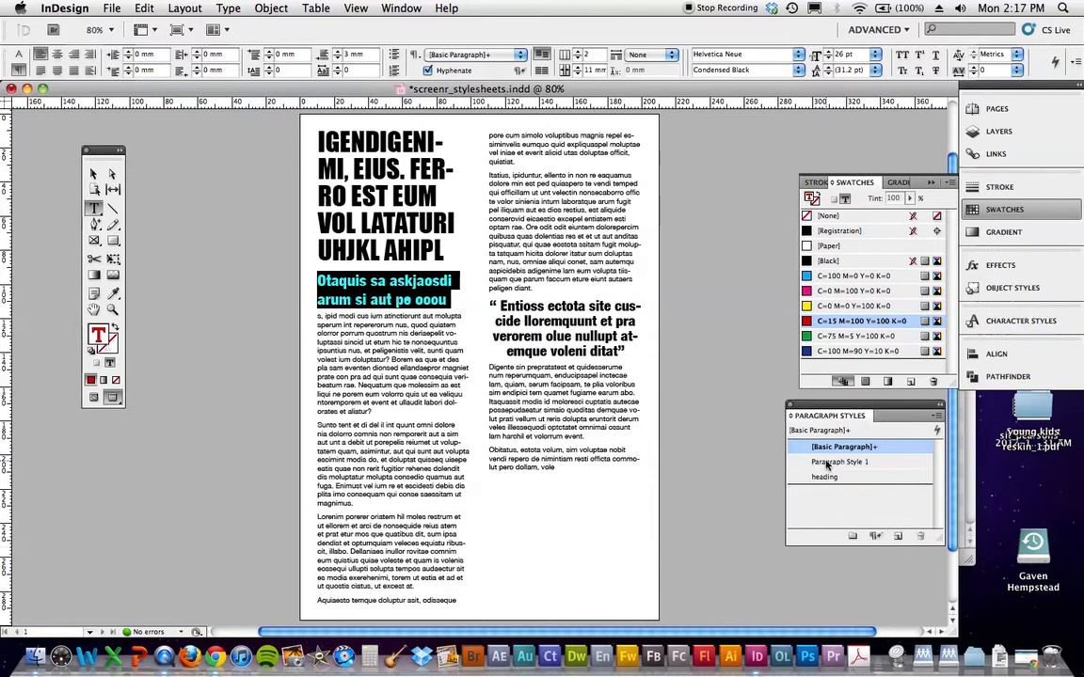
# - Create a paragraph style from the red subhead and name it sub heading
pyautogui.doubleClick(839, 463)
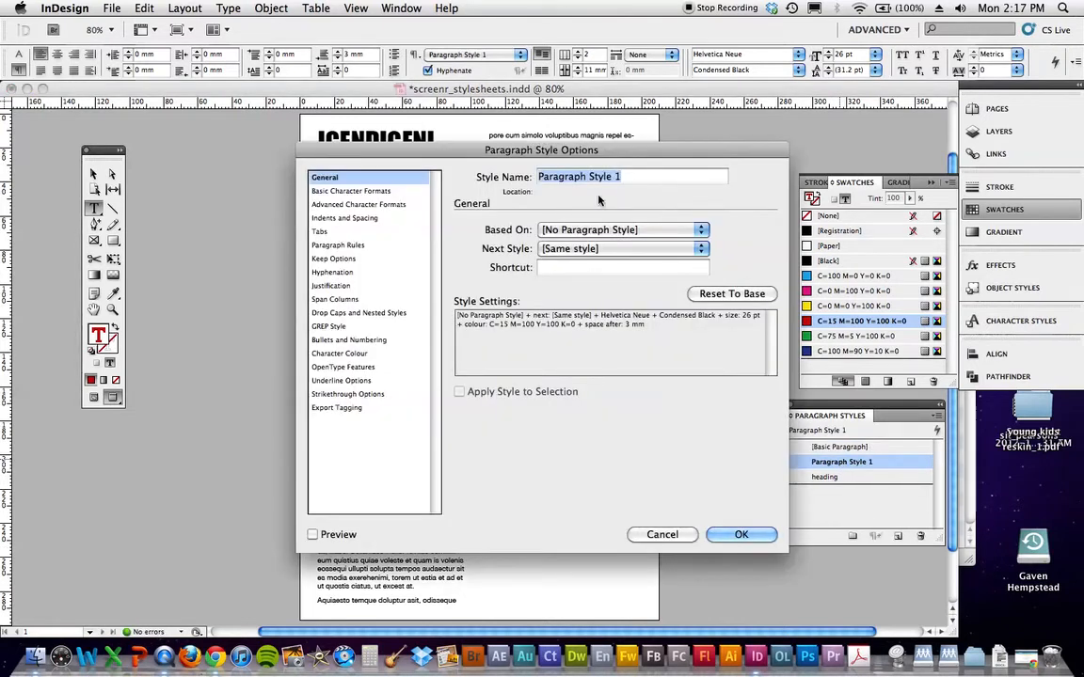
pyautogui.write('sub heading')
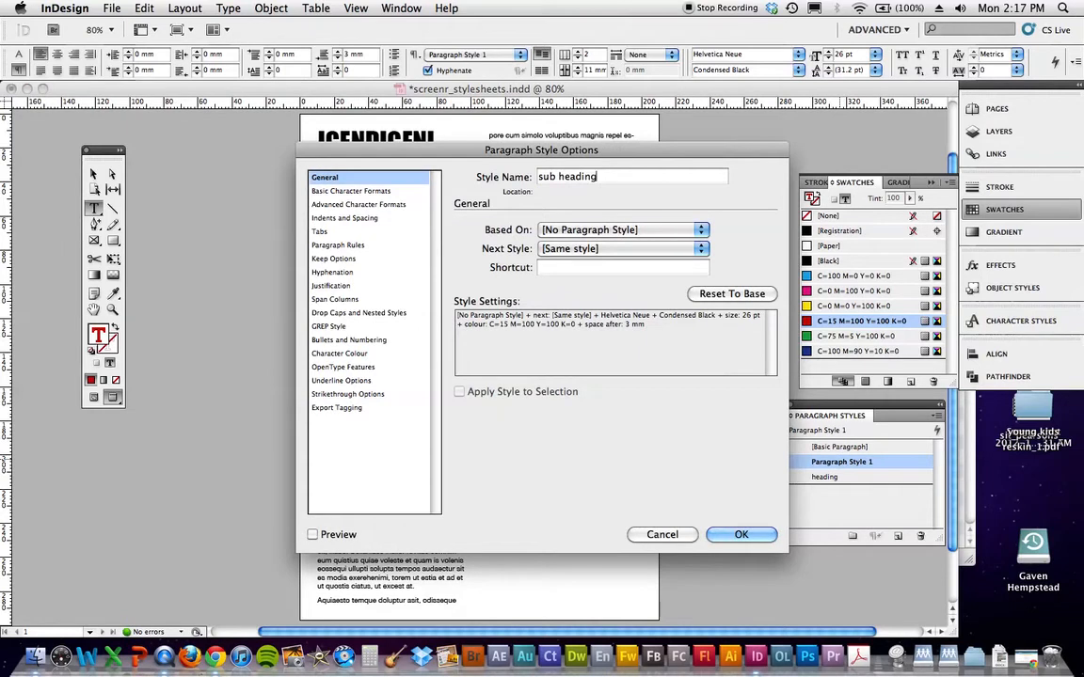
pyautogui.click(741, 534)
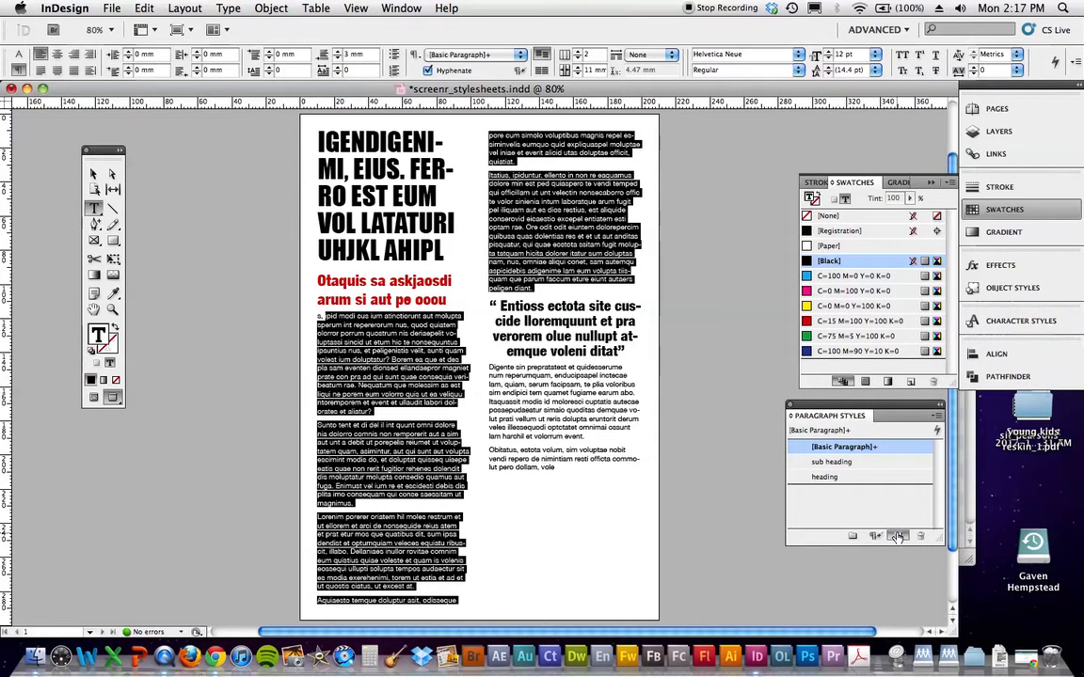
# - Create a paragraph style from the body text and name it job jext
pyautogui.click(896, 536)
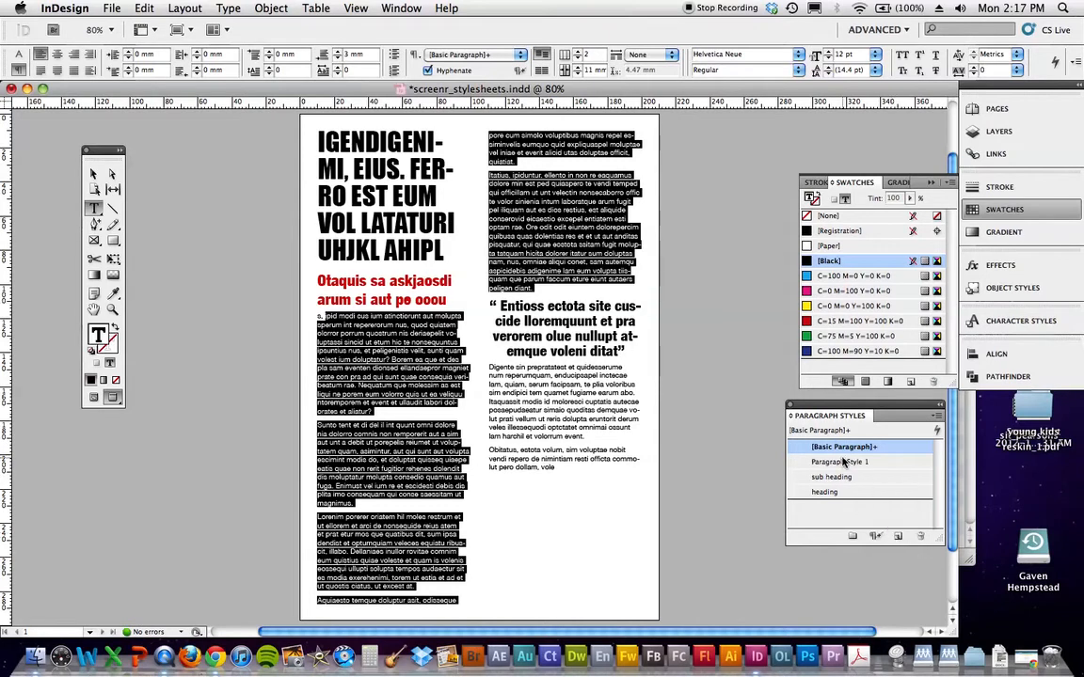
pyautogui.doubleClick(839, 463)
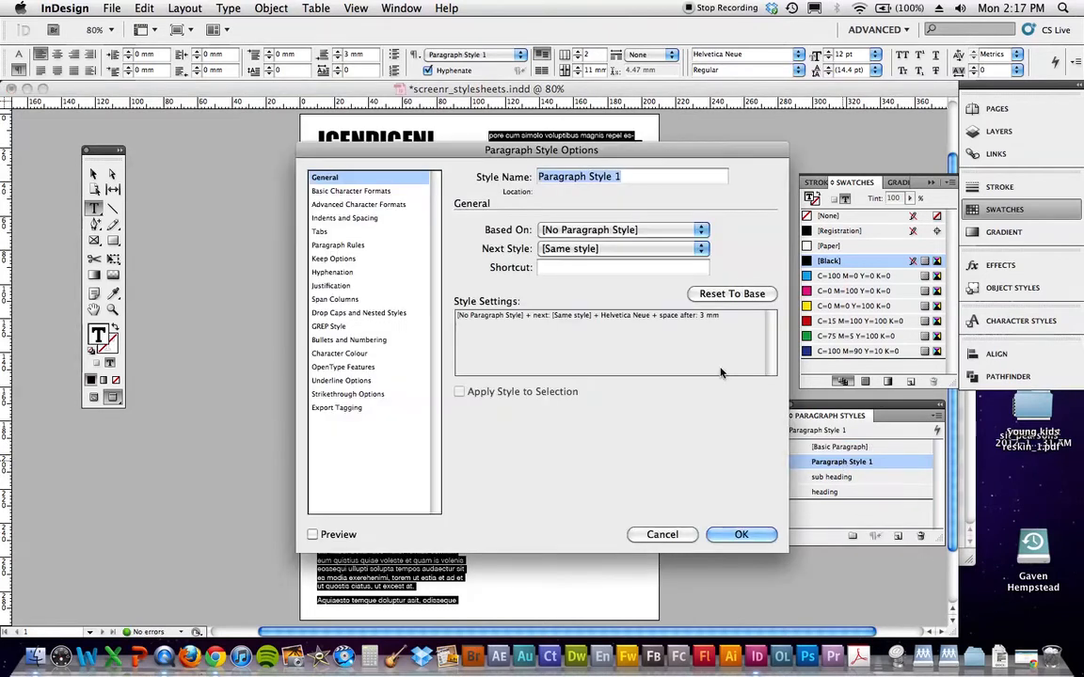
pyautogui.write('job jext')
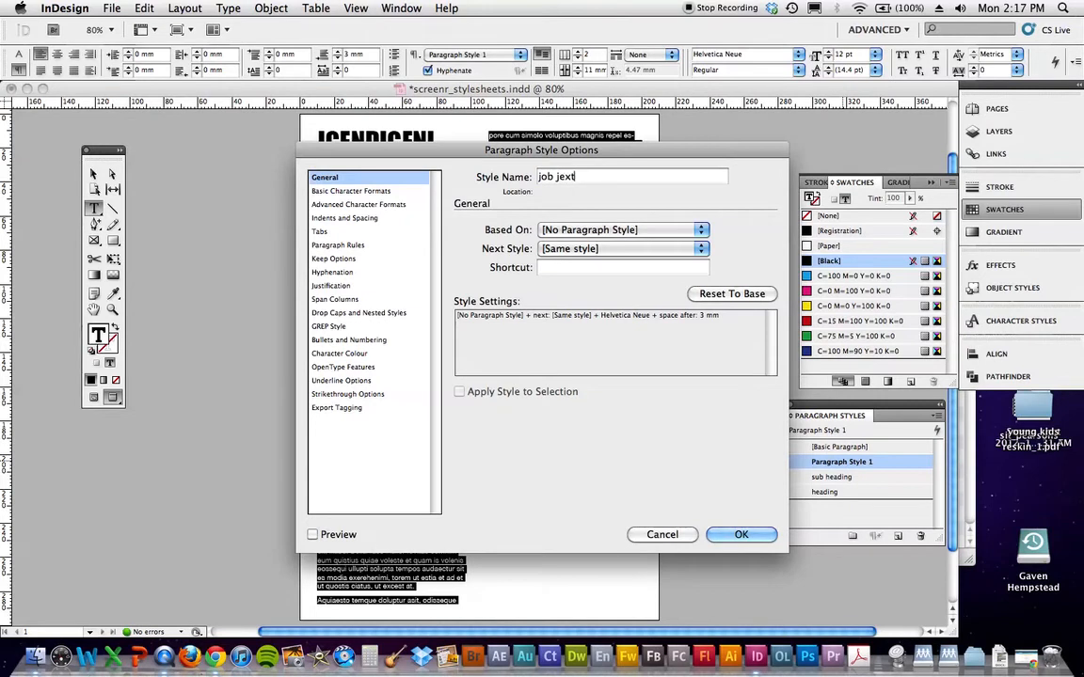
pyautogui.click(741, 534)
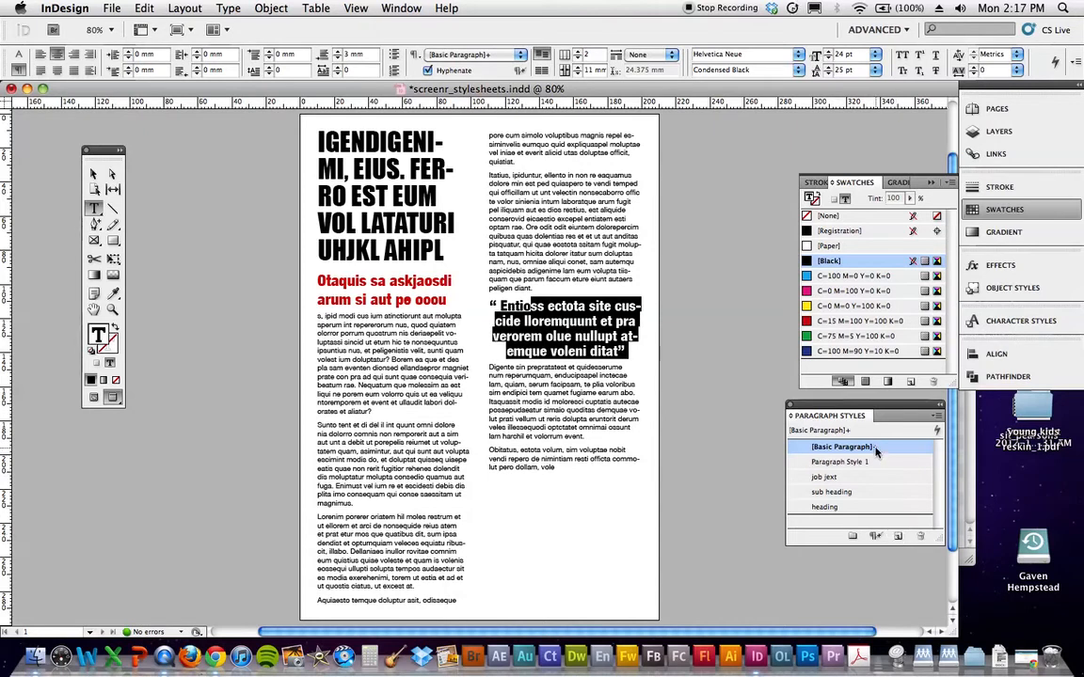
# - Create a quote style from the pull quote and apply job jext to the body
pyautogui.doubleClick(839, 461)
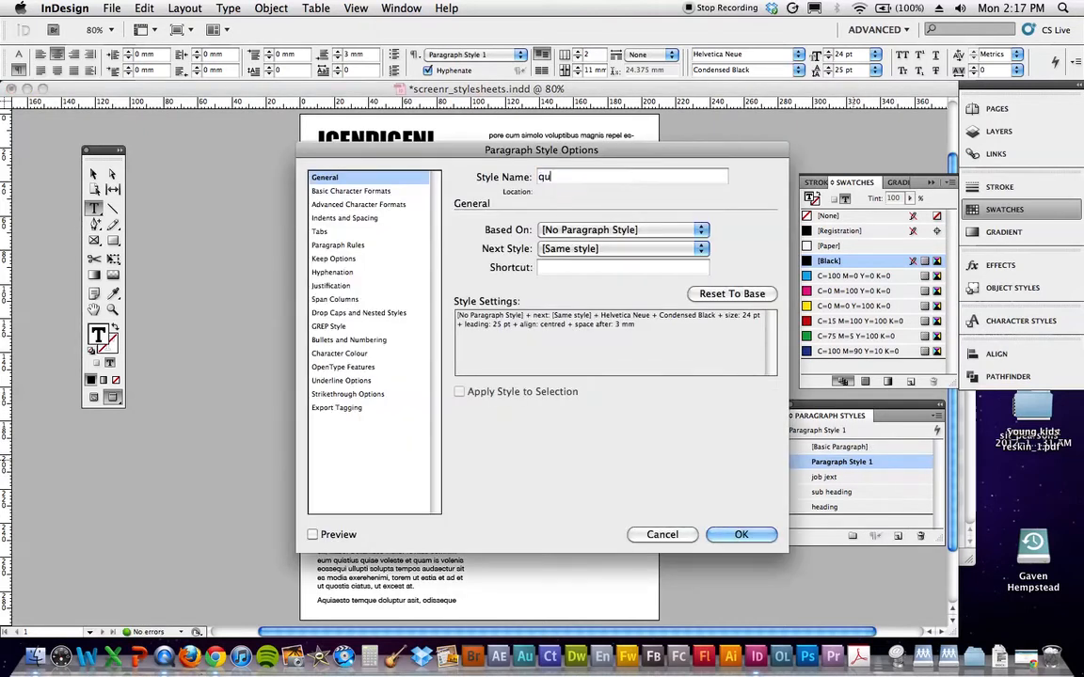
pyautogui.click(742, 535)
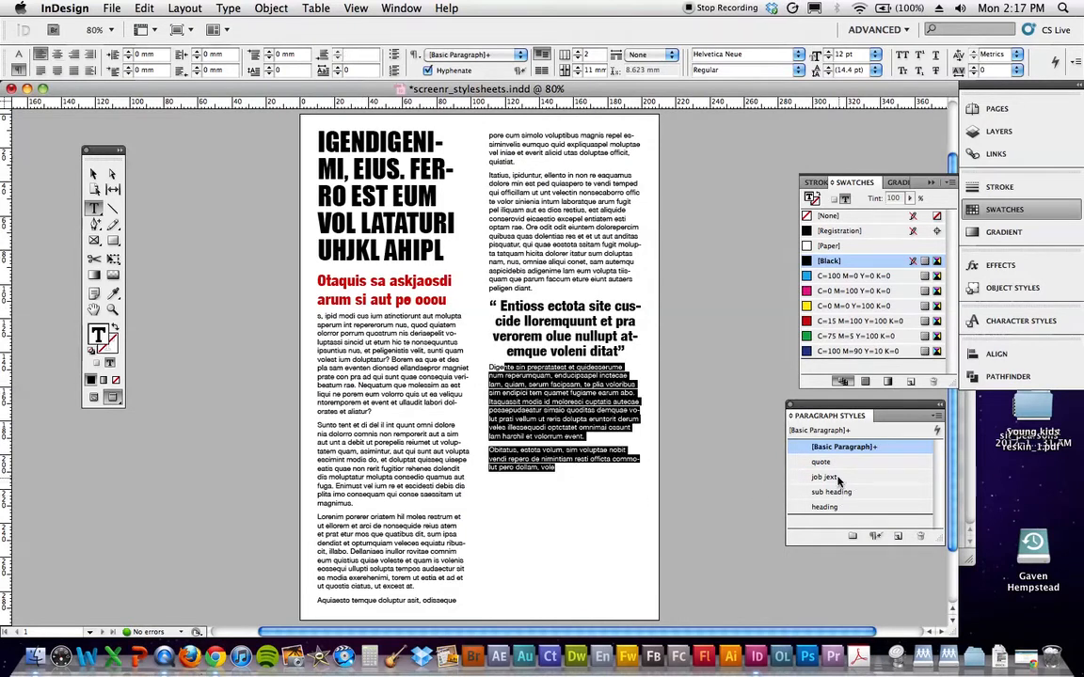
pyautogui.click(824, 478)
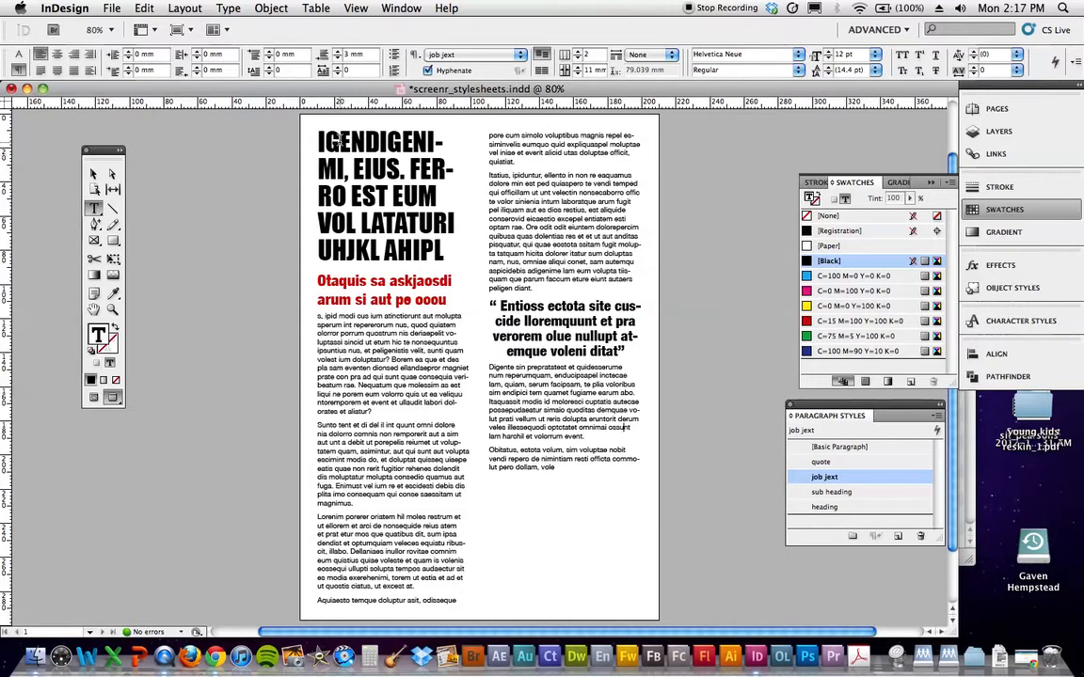
# - Restyle the original quote as job text and the left-column Sunto tent paragraph as quote
pyautogui.click(824, 508)
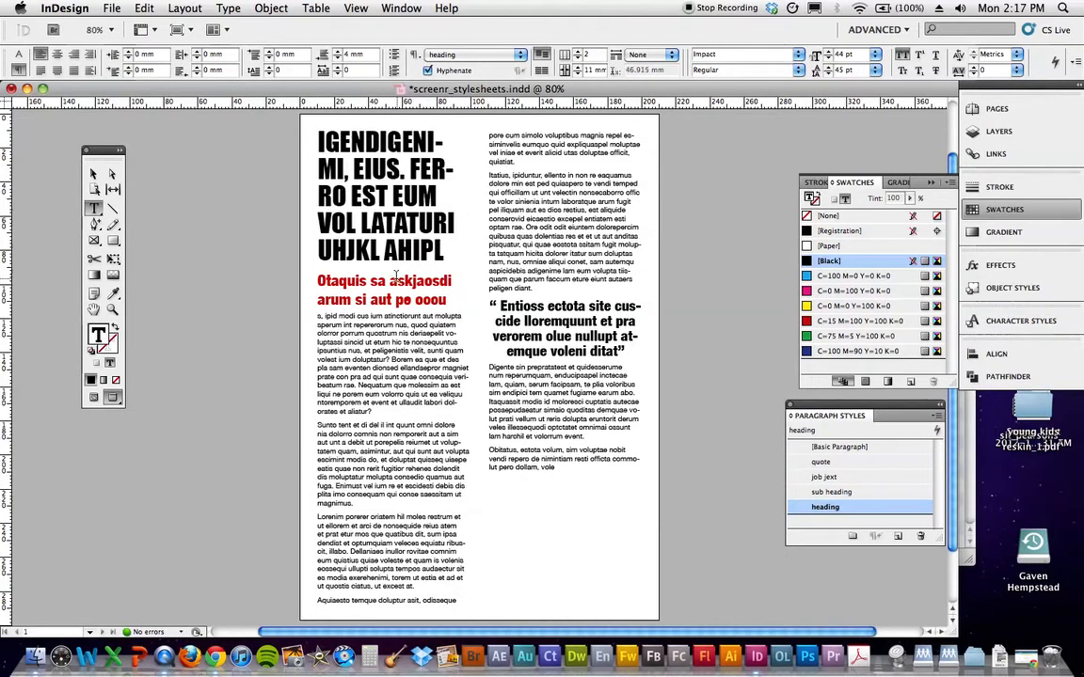
pyautogui.click(824, 478)
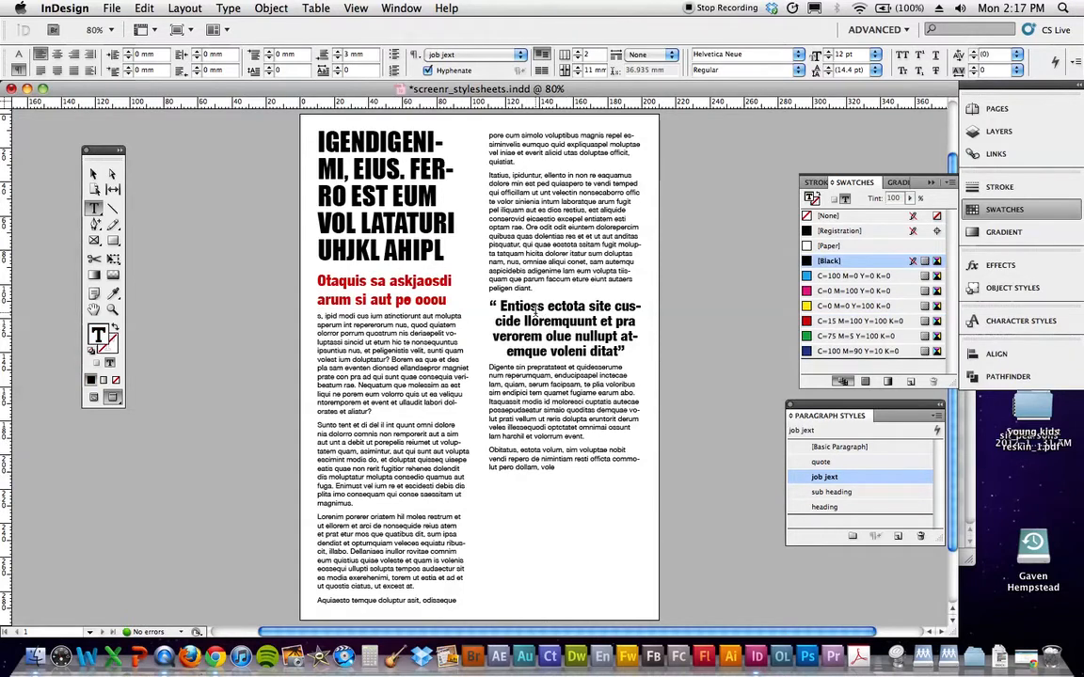
pyautogui.click(820, 461)
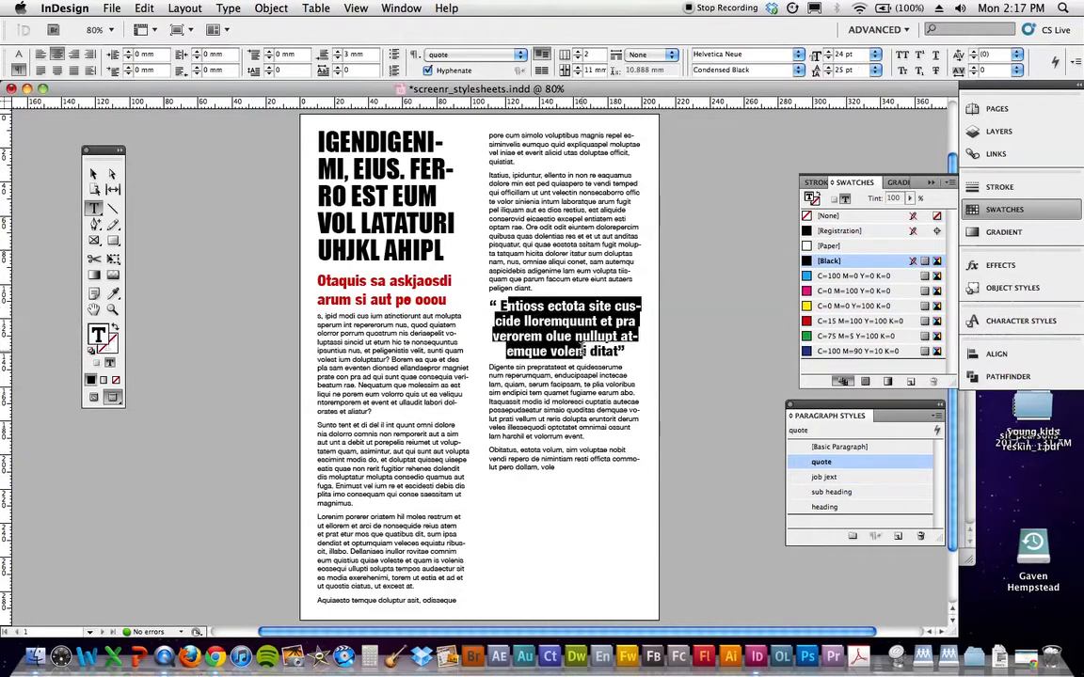
pyautogui.click(825, 477)
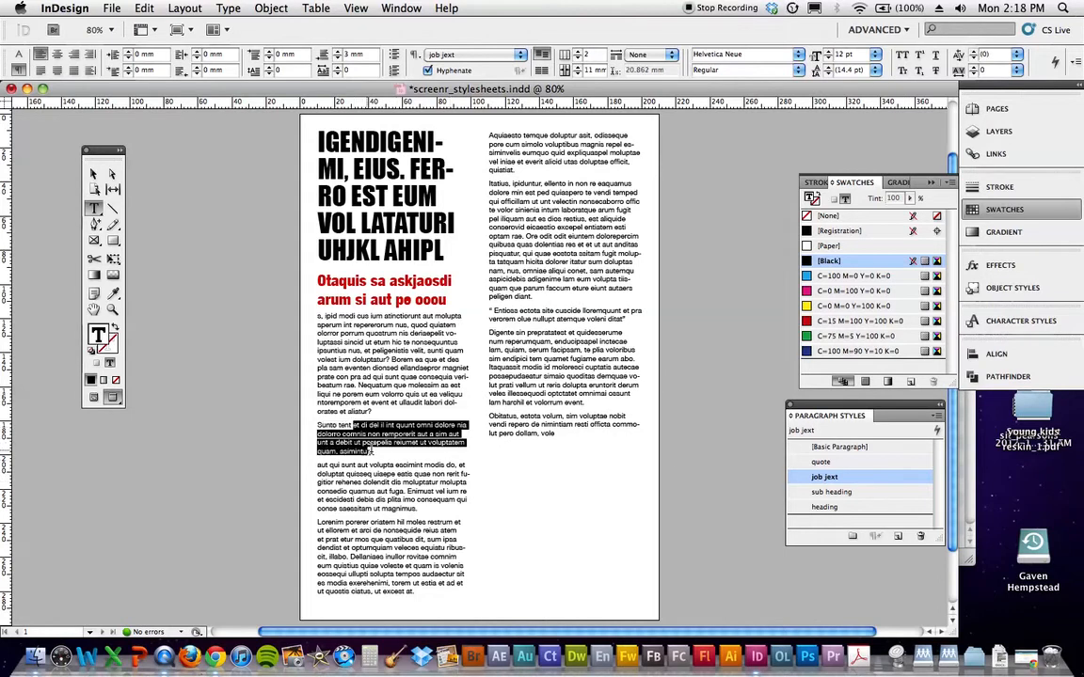
pyautogui.click(820, 462)
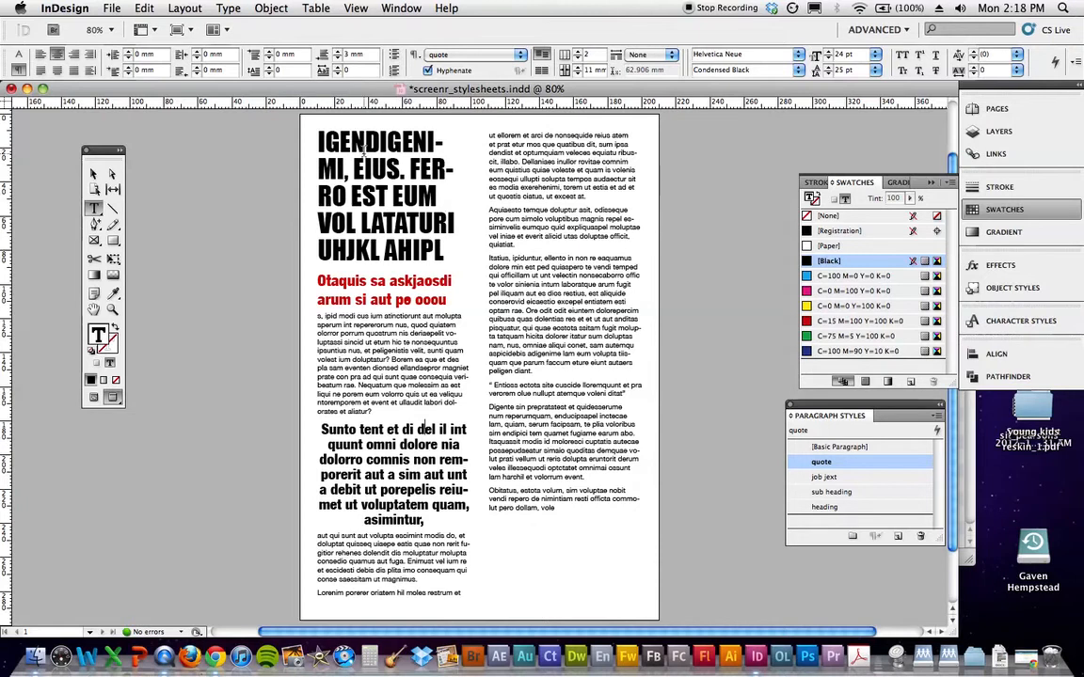
# - Apply the heading style to the headline, clearing its local overrides
pyautogui.click(824, 508)
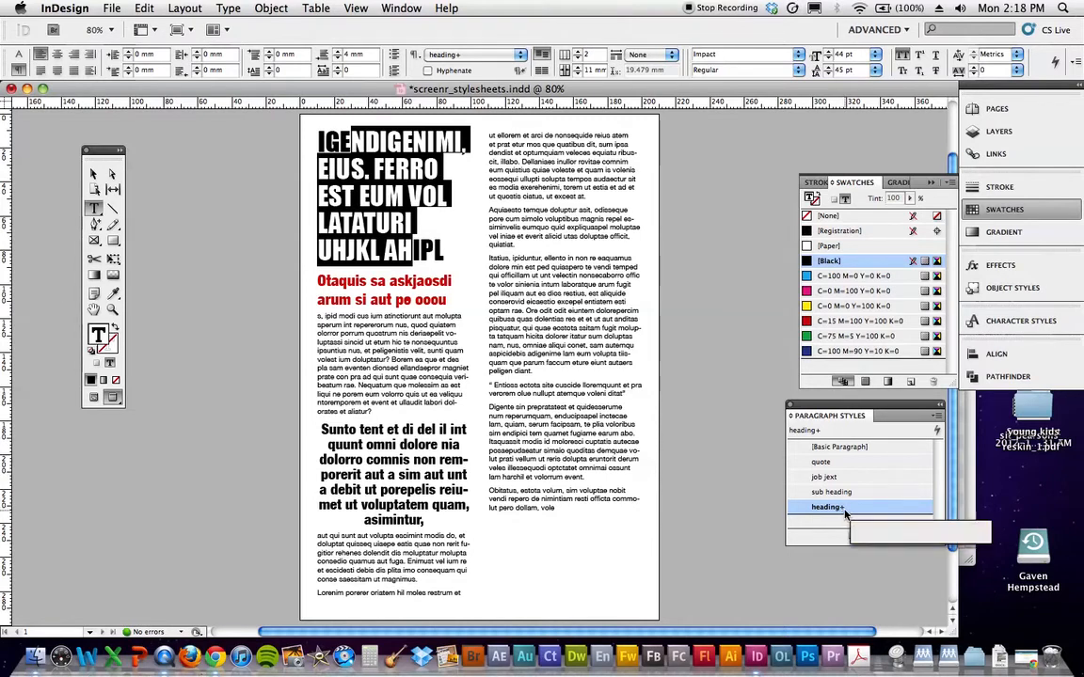
pyautogui.moveTo(843, 508)
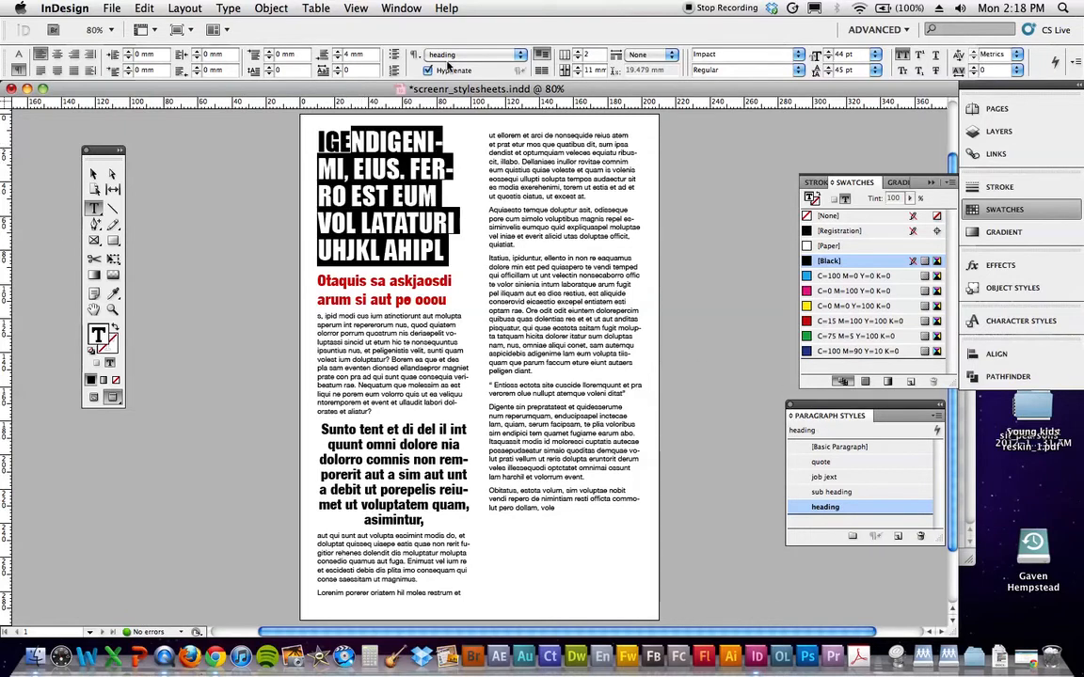
pyautogui.moveTo(738, 299)
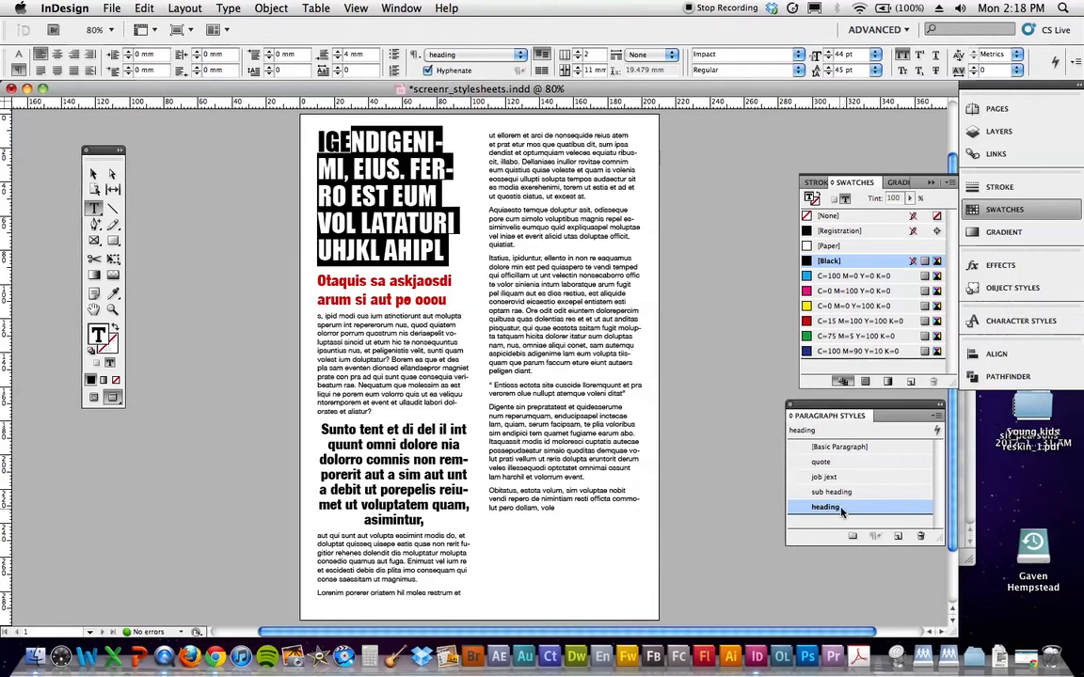
# - Switch off Hyphenate in the heading style so the headline breaks without hyphens
pyautogui.doubleClick(824, 508)
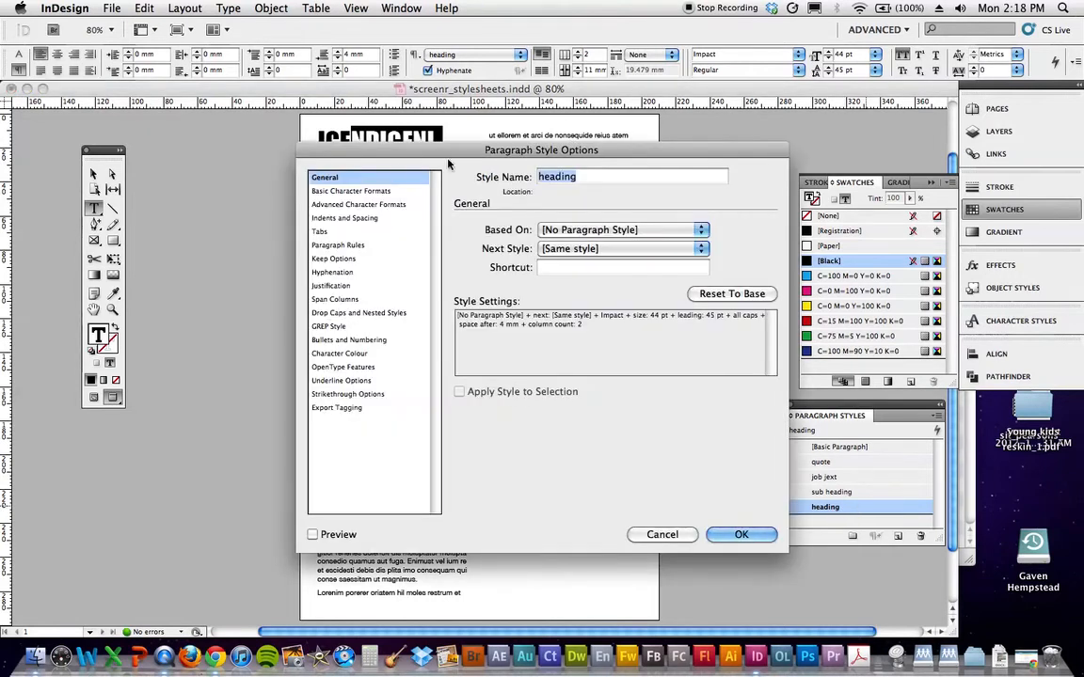
pyautogui.click(331, 271)
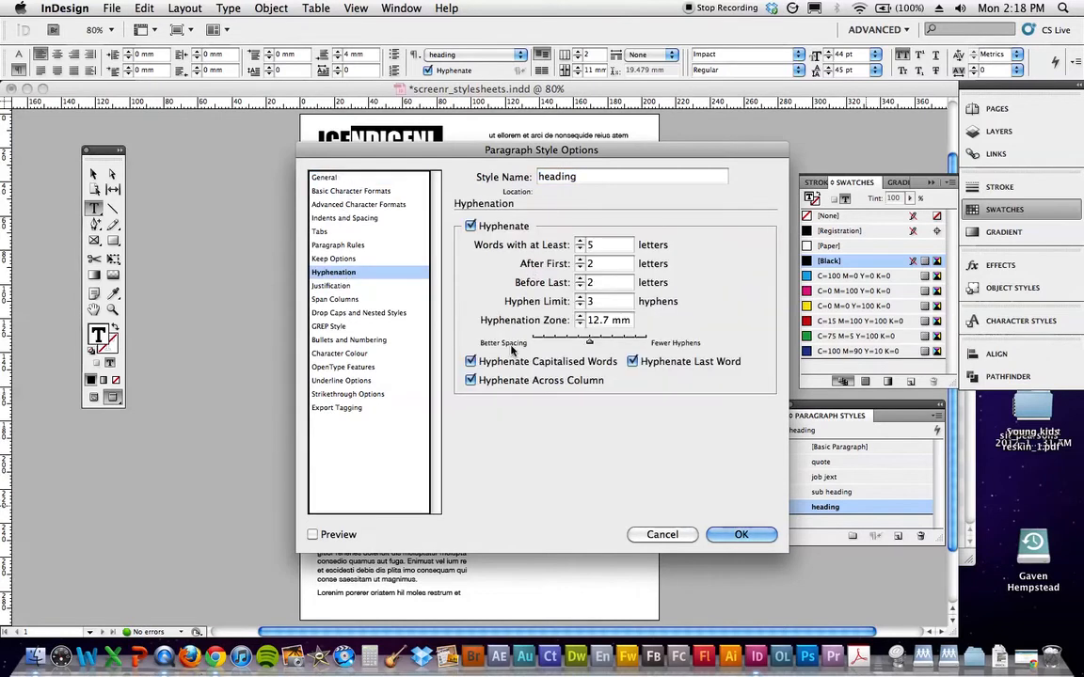
pyautogui.click(470, 226)
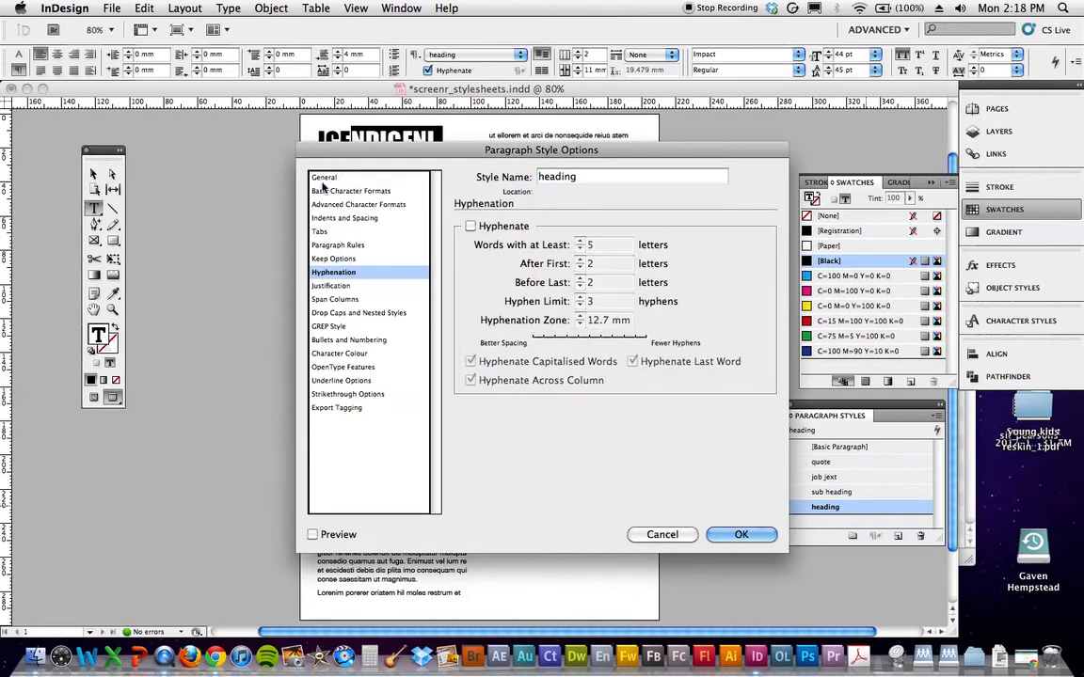
pyautogui.click(741, 534)
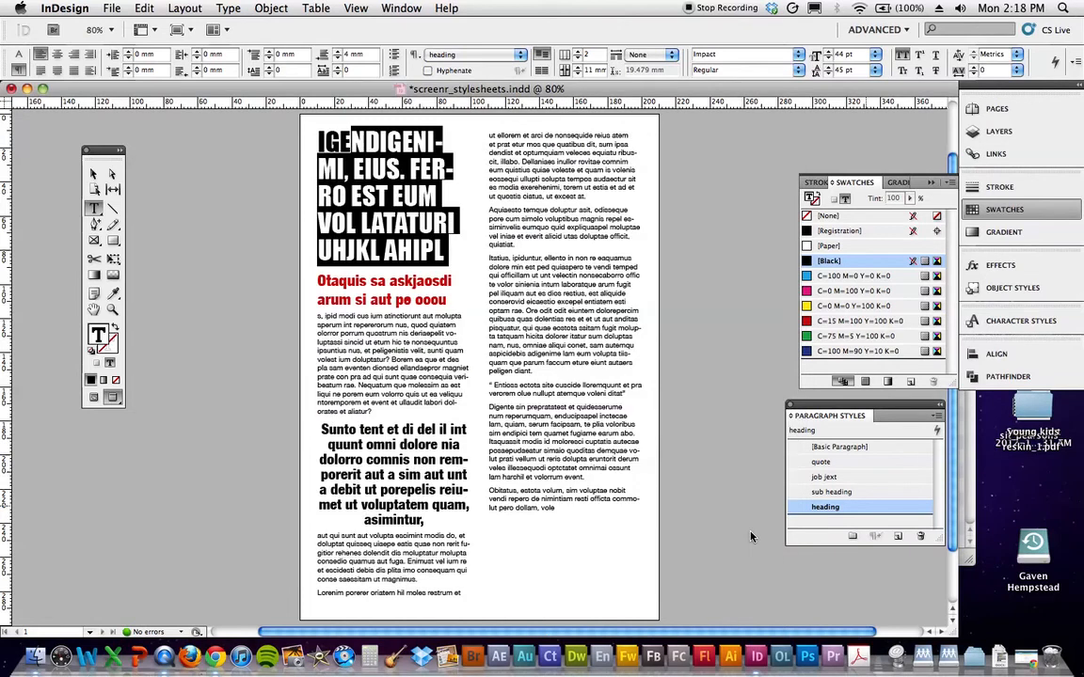
pyautogui.click(824, 478)
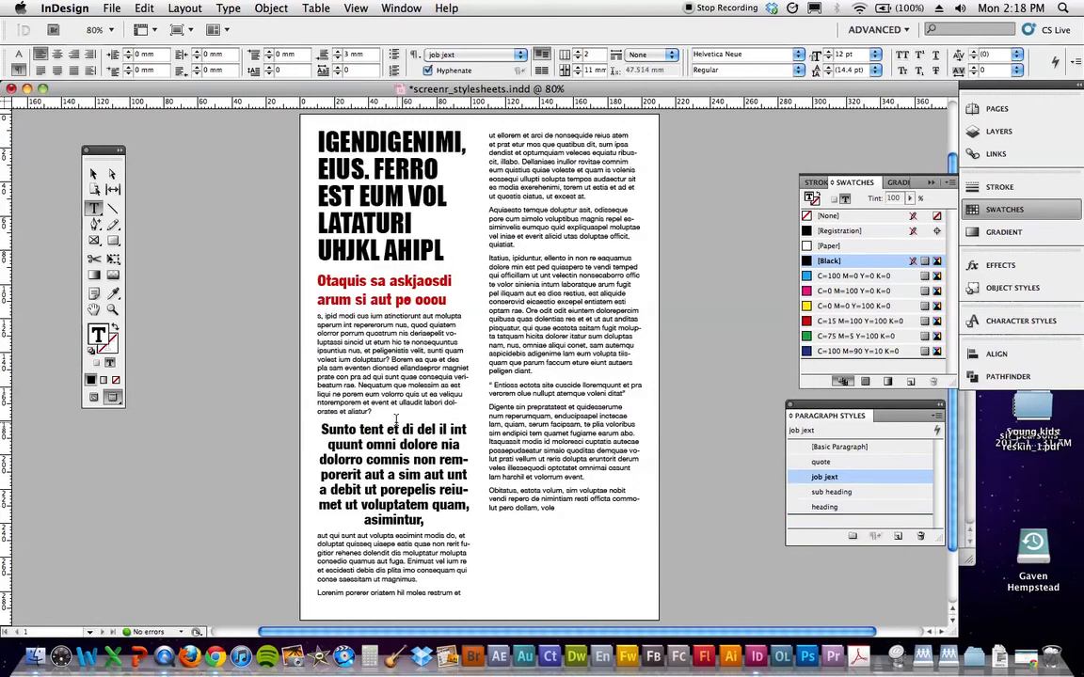
pyautogui.click(820, 463)
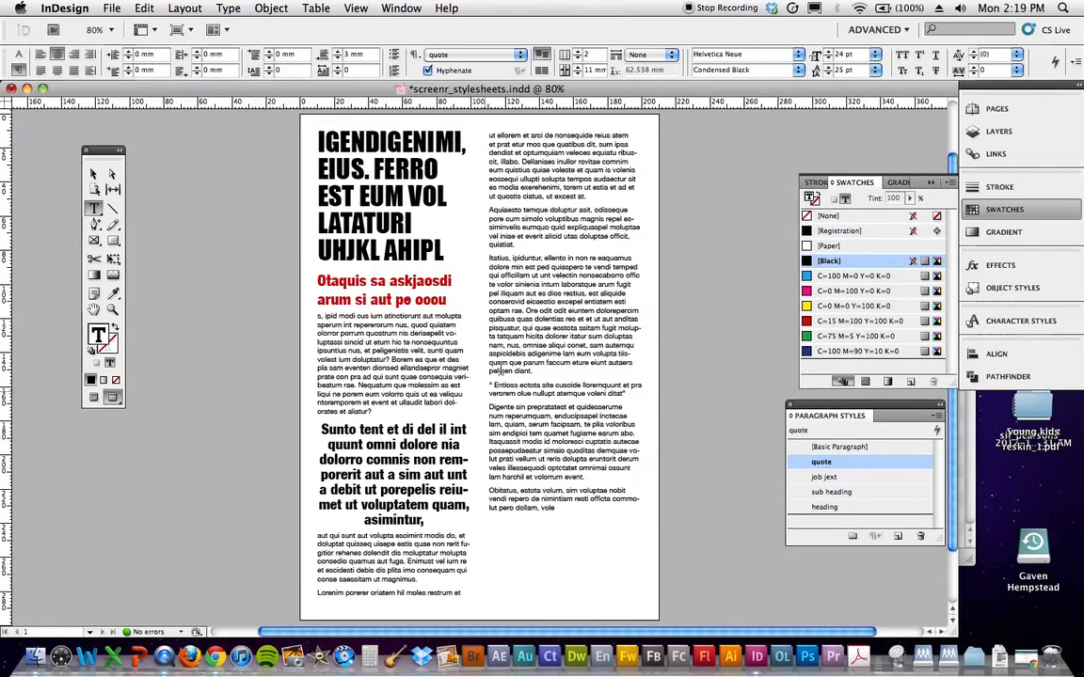
pyautogui.click(824, 477)
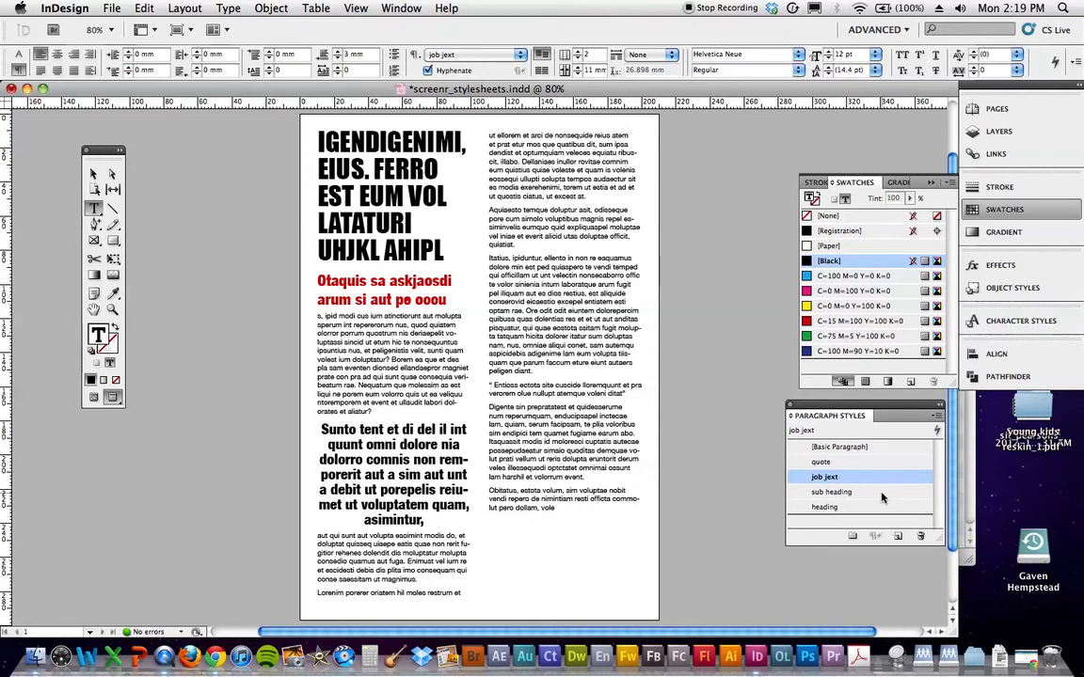
# - Set the job jext style's character colour to black at a 70% tint
pyautogui.doubleClick(824, 478)
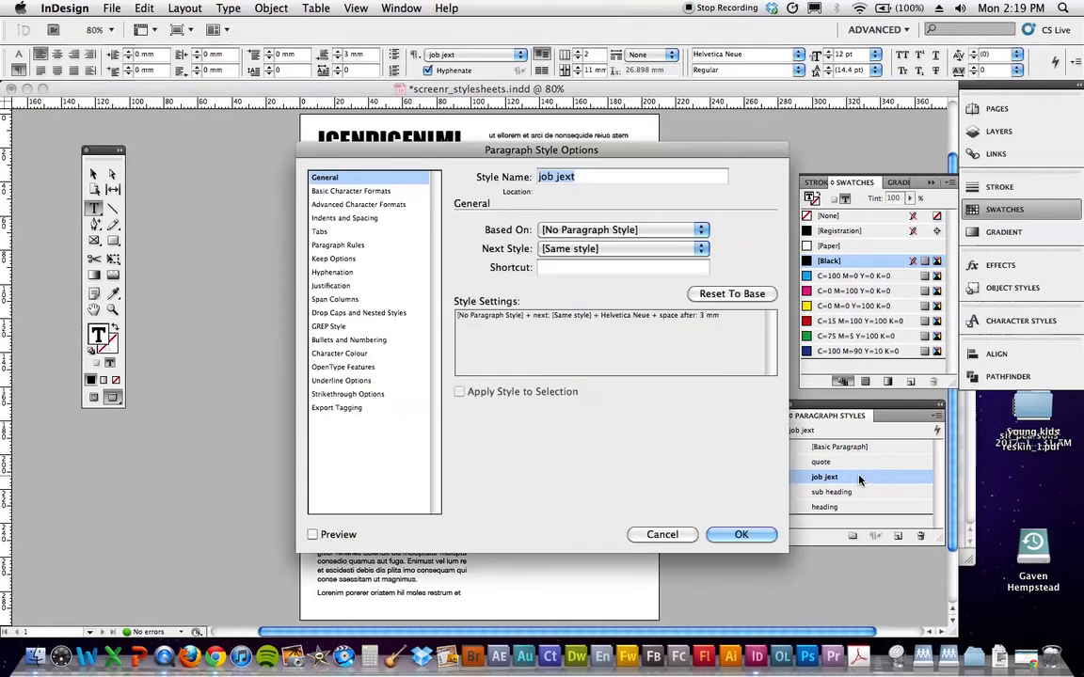
pyautogui.click(350, 192)
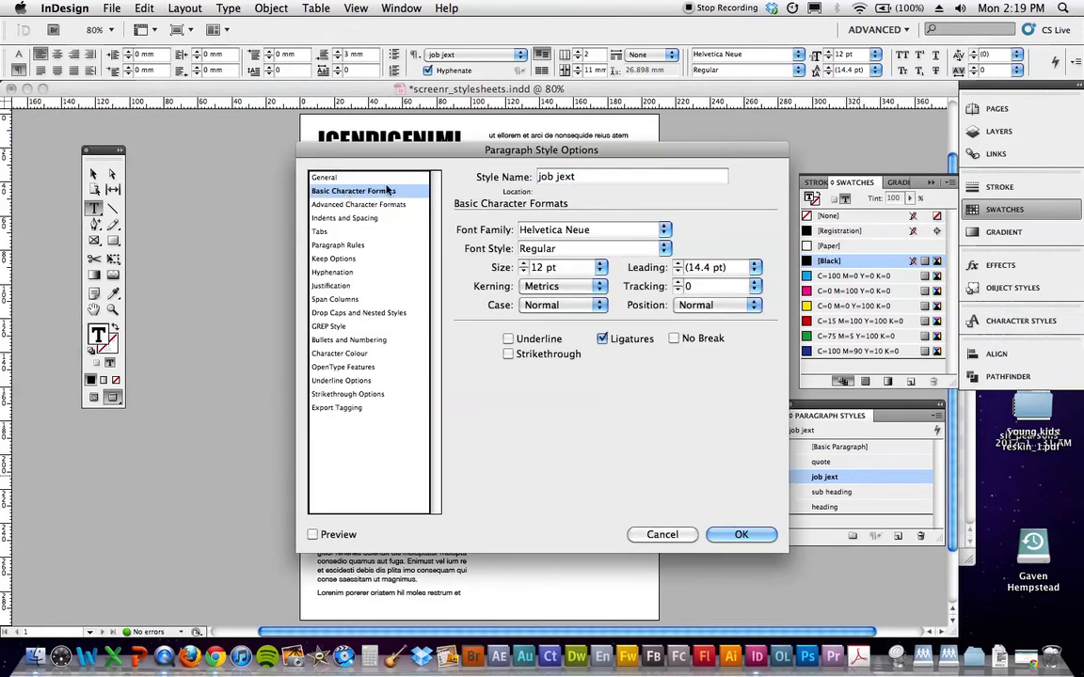
pyautogui.moveTo(344, 205)
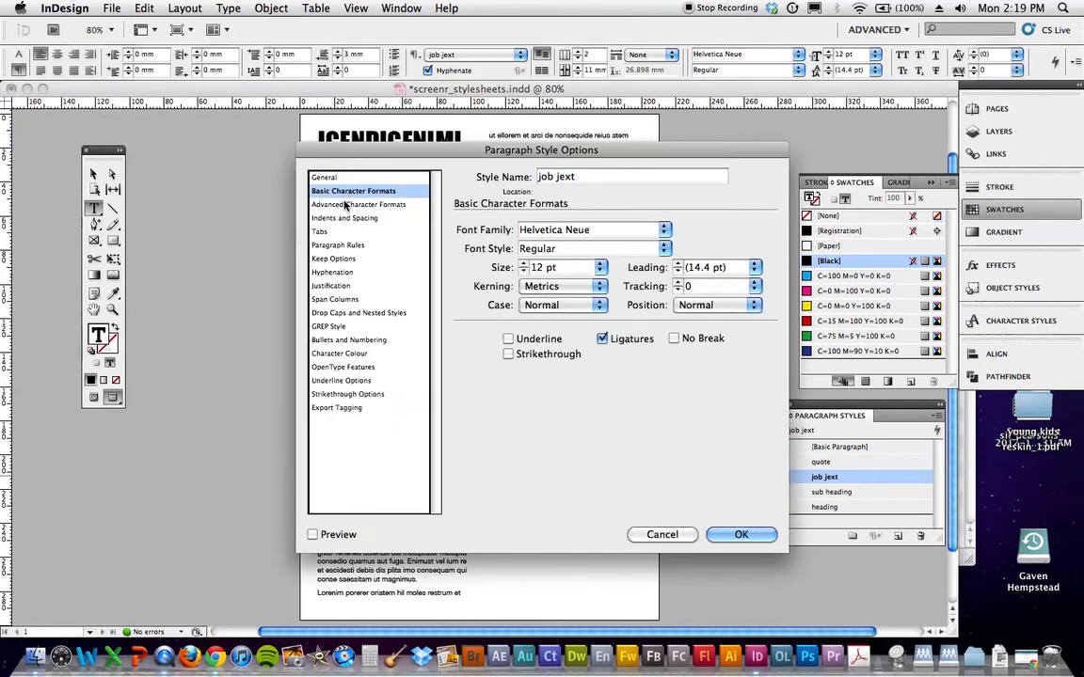
pyautogui.click(346, 218)
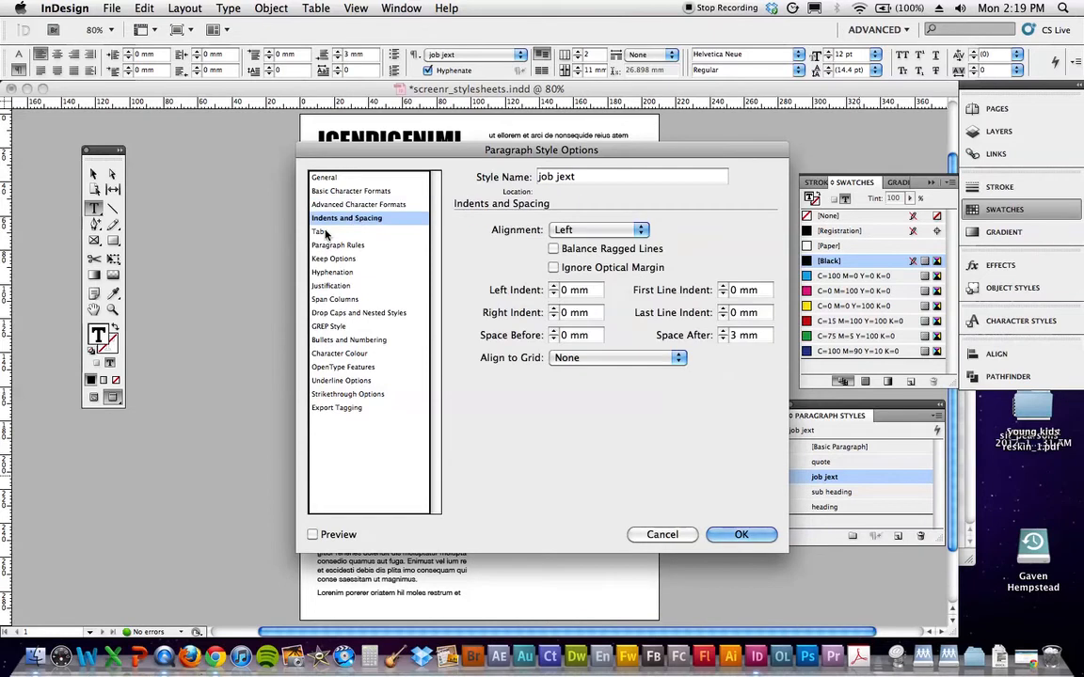
pyautogui.click(320, 232)
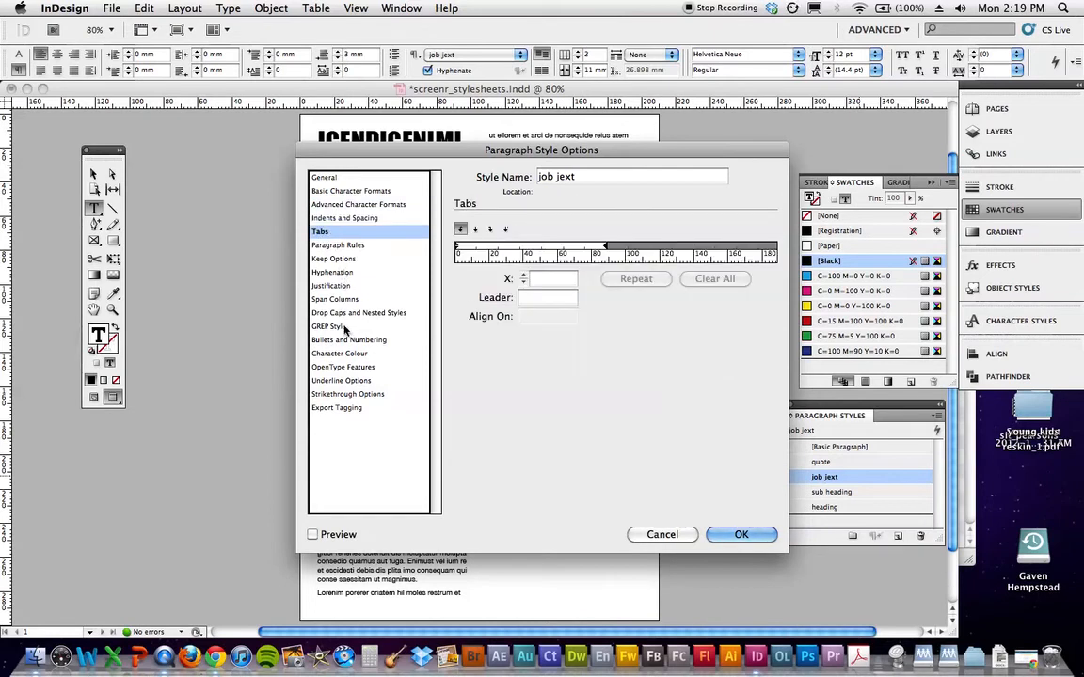
pyautogui.click(343, 353)
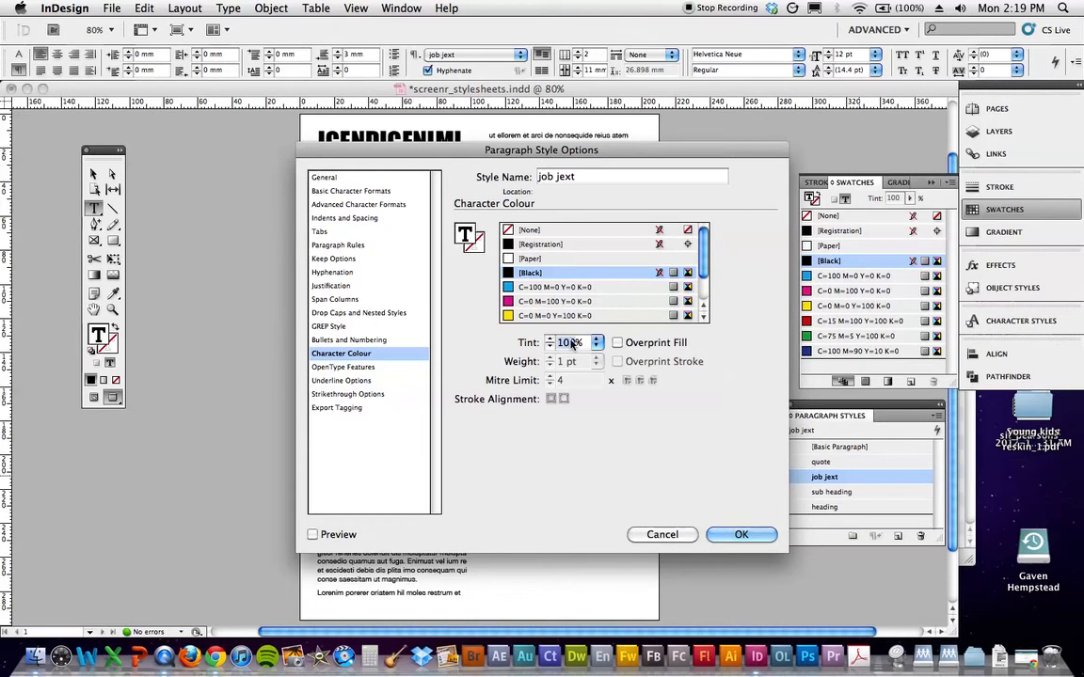
pyautogui.write('70')
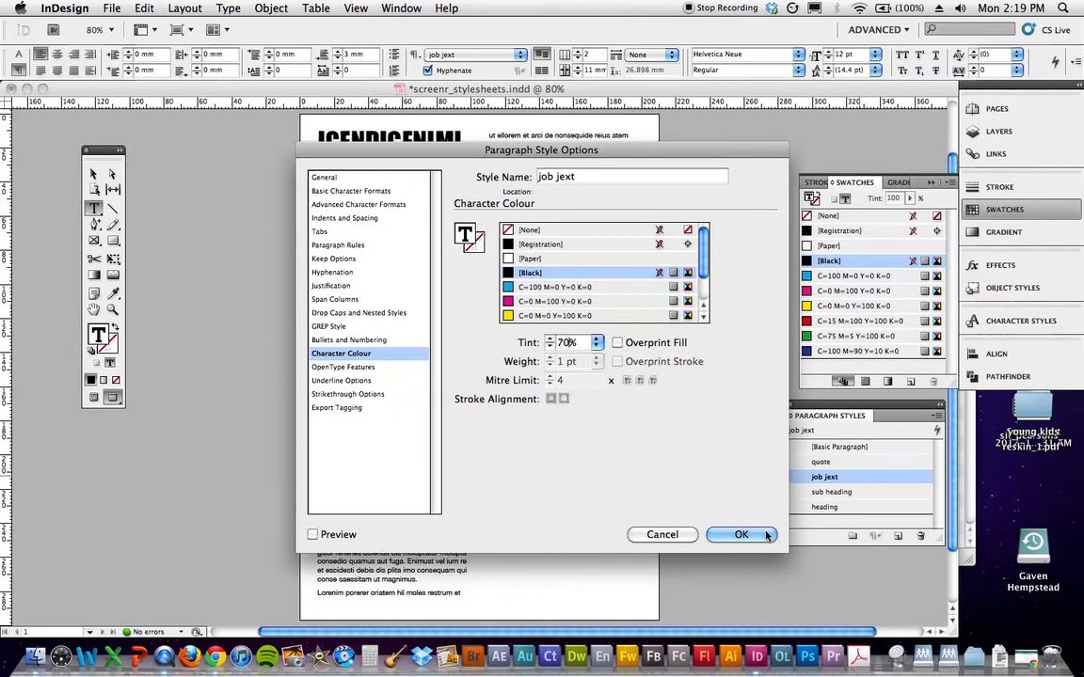
pyautogui.click(741, 534)
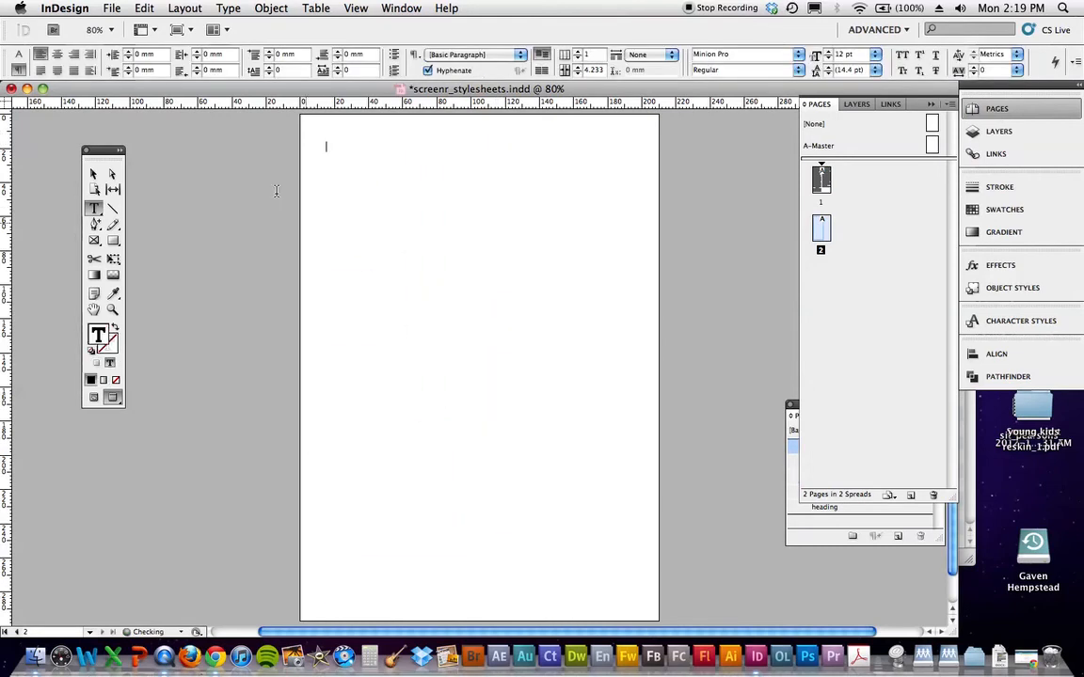
# - Paste the body copy into the empty text frame on page two
pyautogui.click(227, 8)
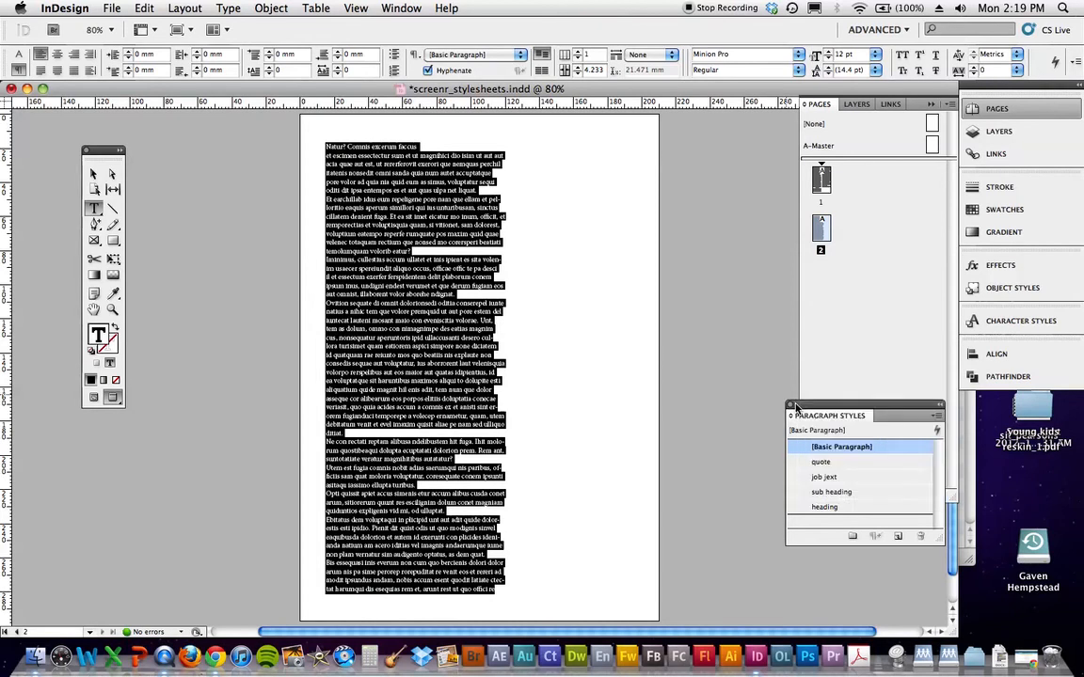
# - Set page two in job jext, its Natur? Comnis line as sub heading and Iminimus paragraph as quote
pyautogui.click(824, 478)
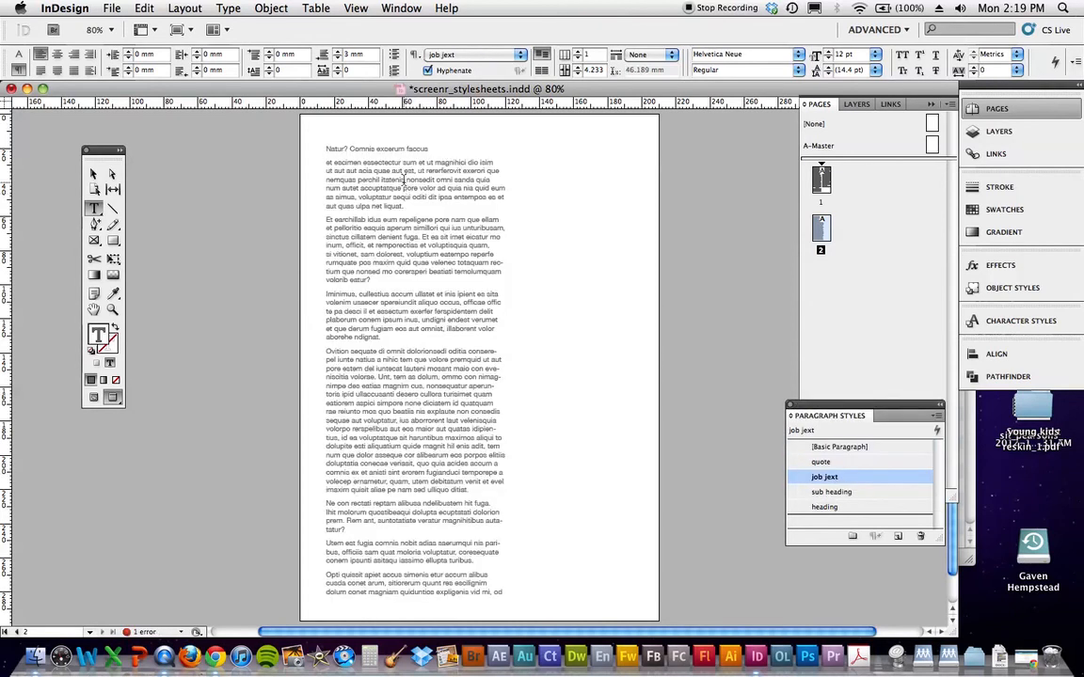
pyautogui.tripleClick(377, 148)
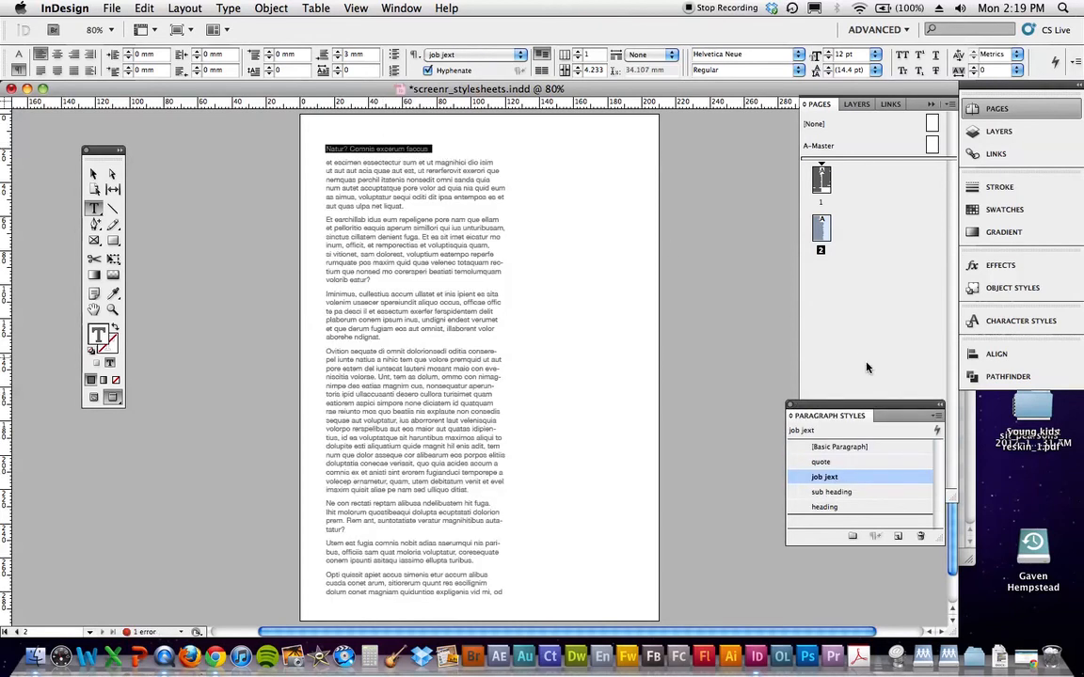
pyautogui.click(831, 493)
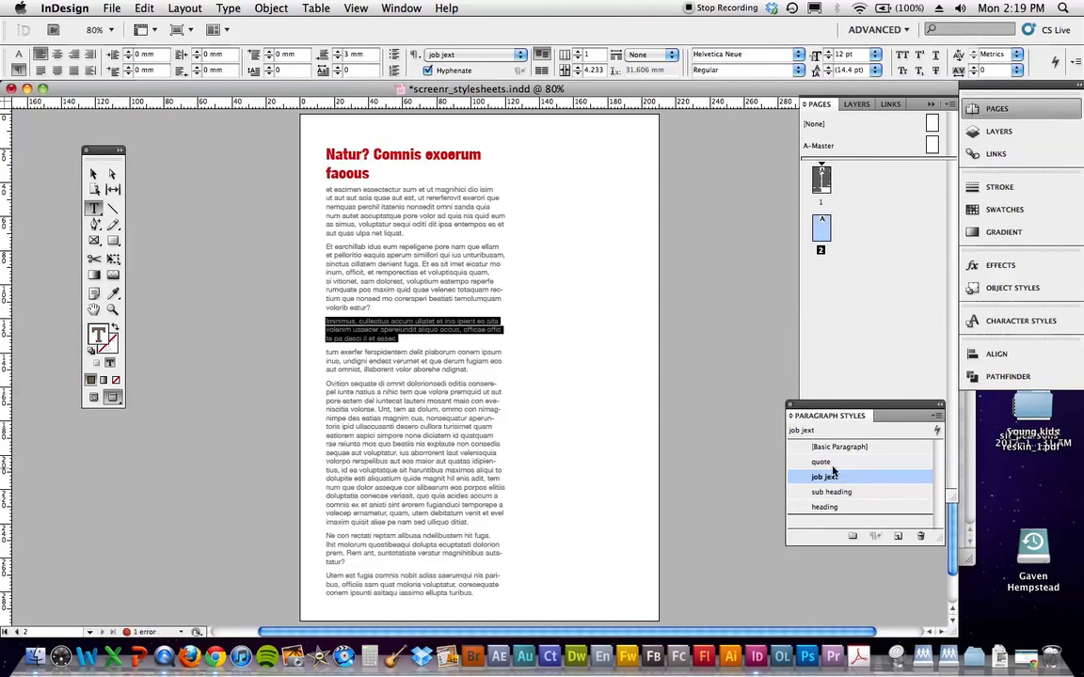
pyautogui.click(832, 493)
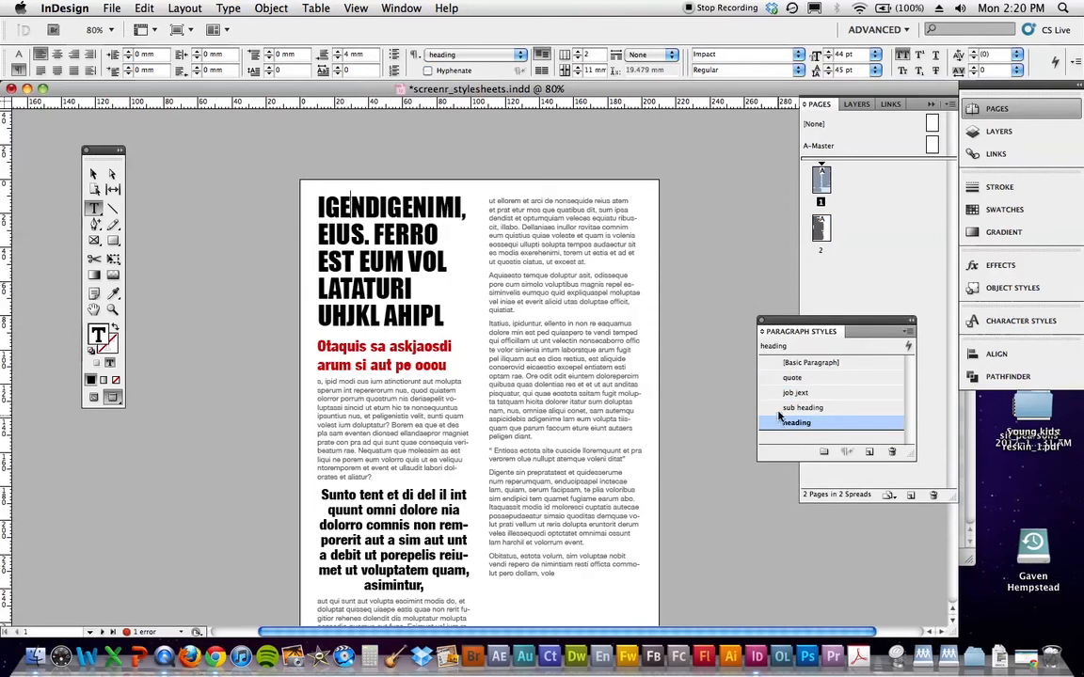
# - Select a job text paragraph on page one and show the Swatches panel
pyautogui.click(796, 393)
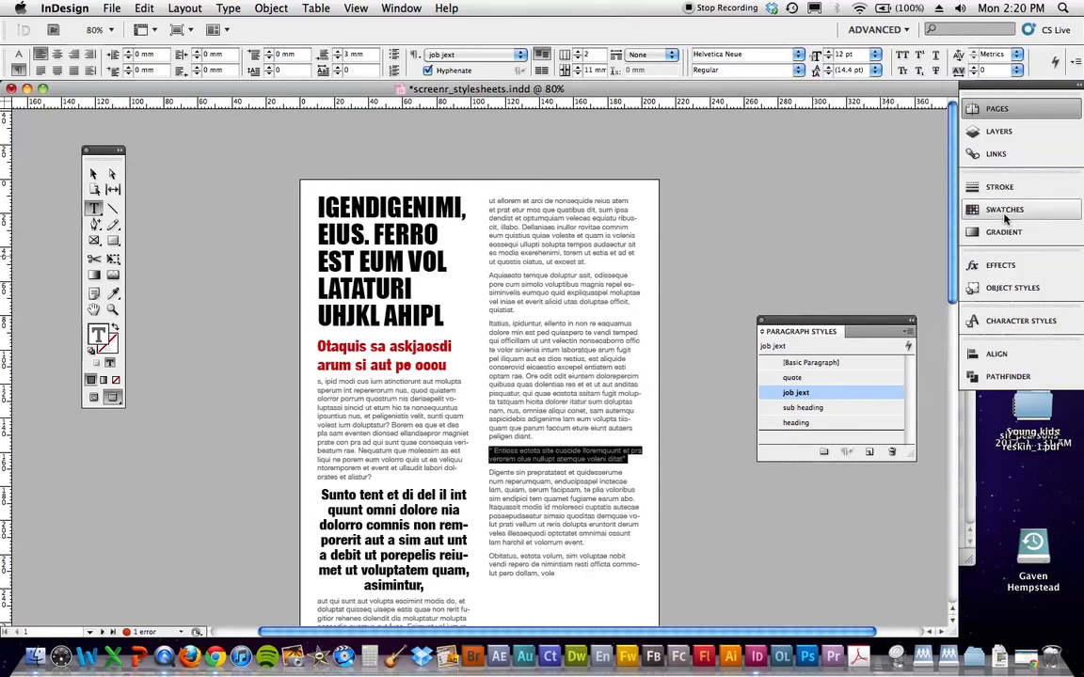
pyautogui.click(1005, 209)
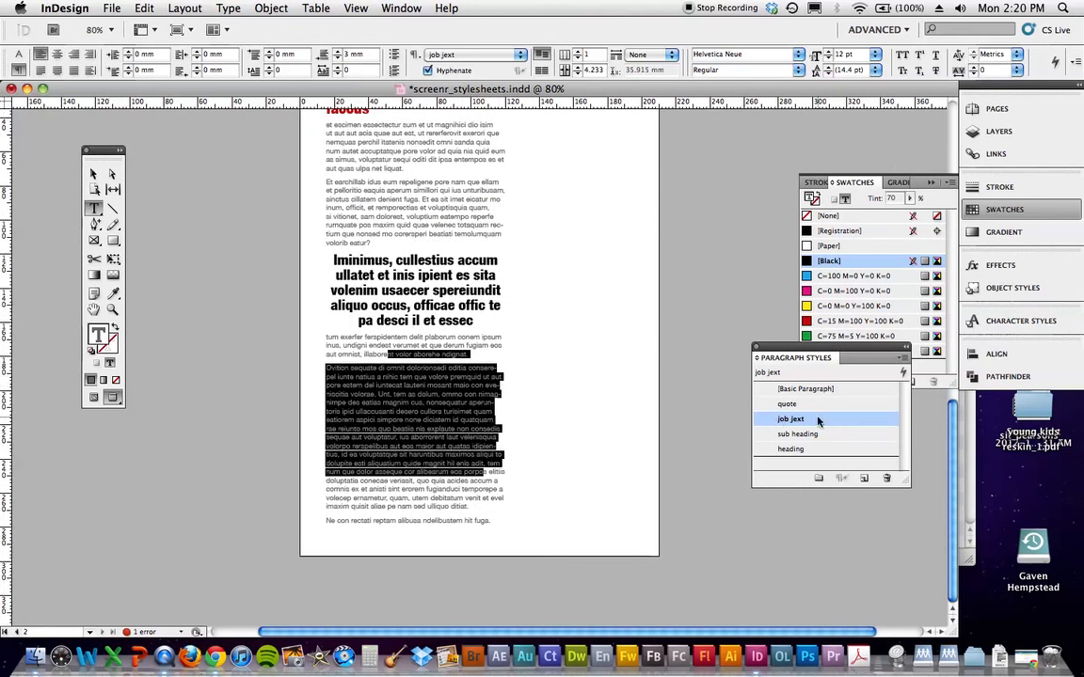
# - Switch off hyphenation in the job jext paragraph style
pyautogui.doubleClick(790, 418)
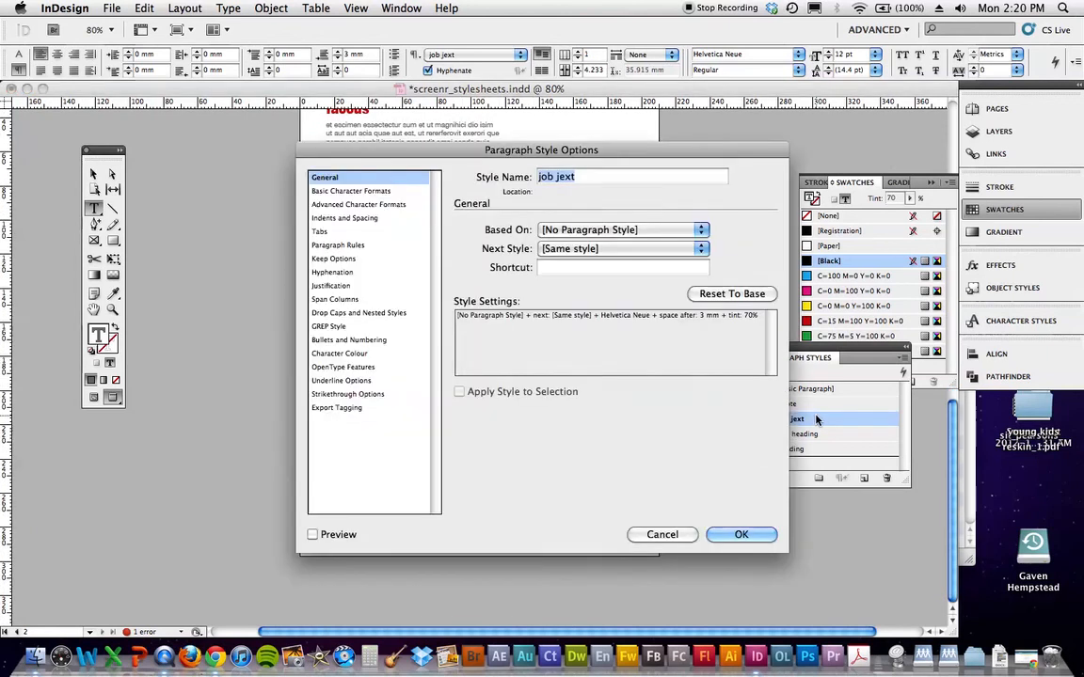
pyautogui.click(331, 271)
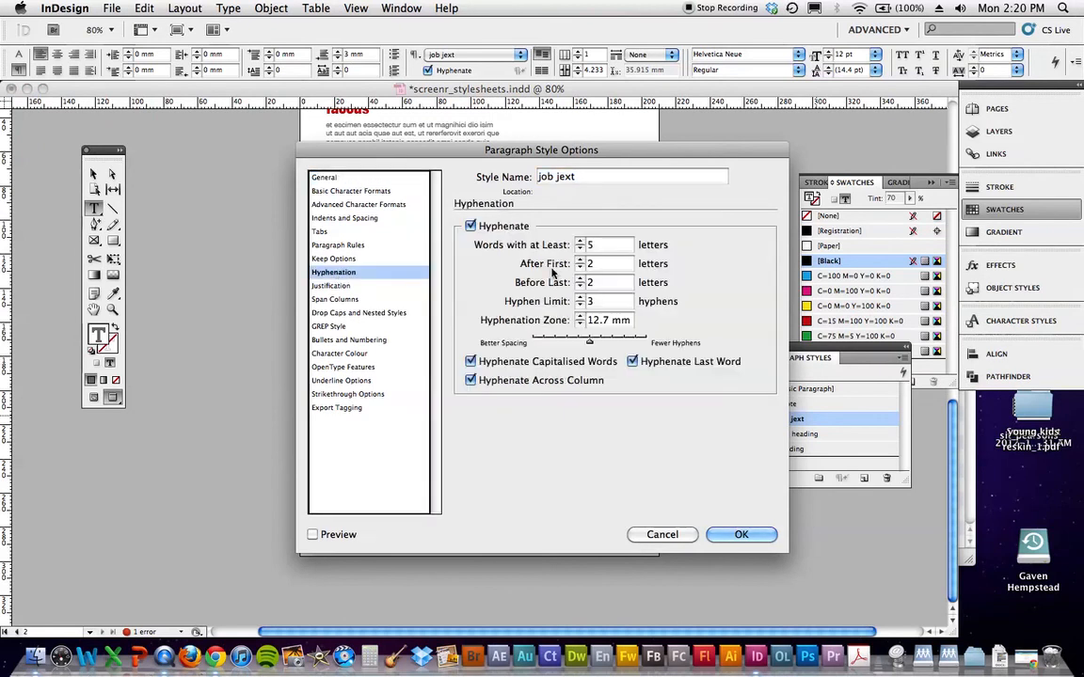
pyautogui.click(741, 534)
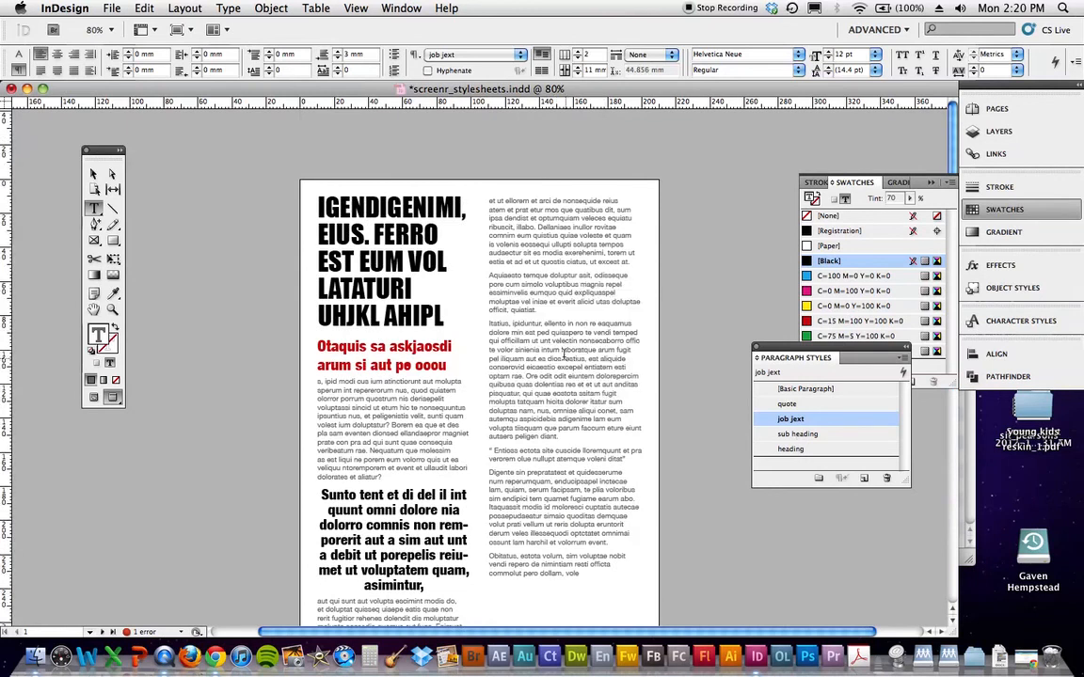
# - Set the job jext paragraph style's alignment to Full Justify so page one's body columns justify
pyautogui.click(791, 417)
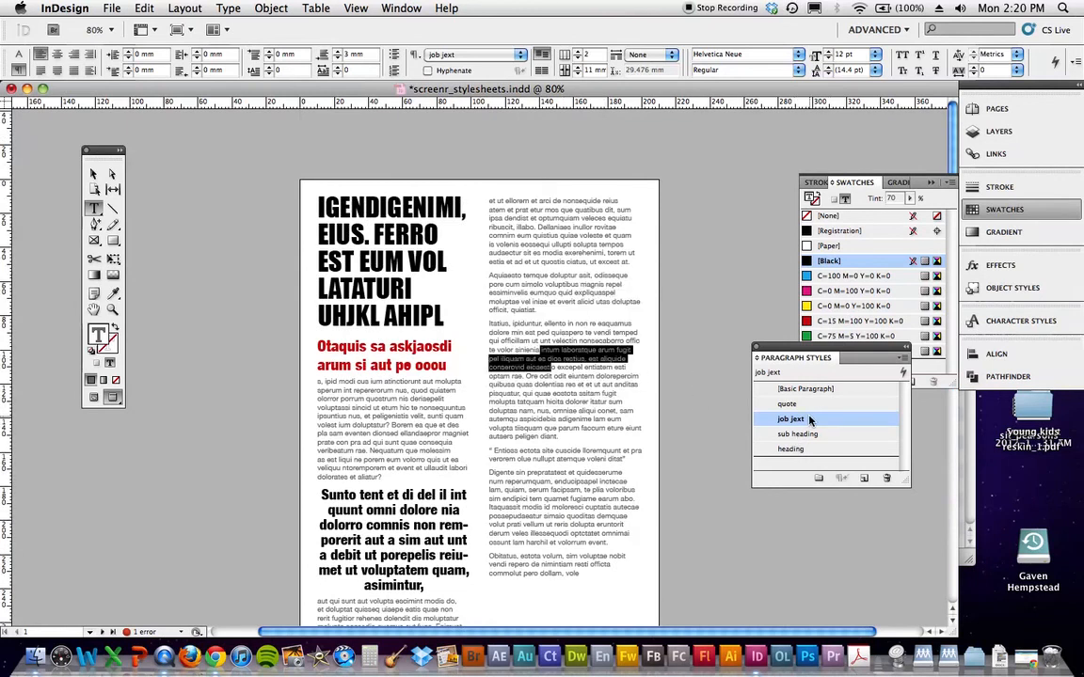
pyautogui.doubleClick(791, 418)
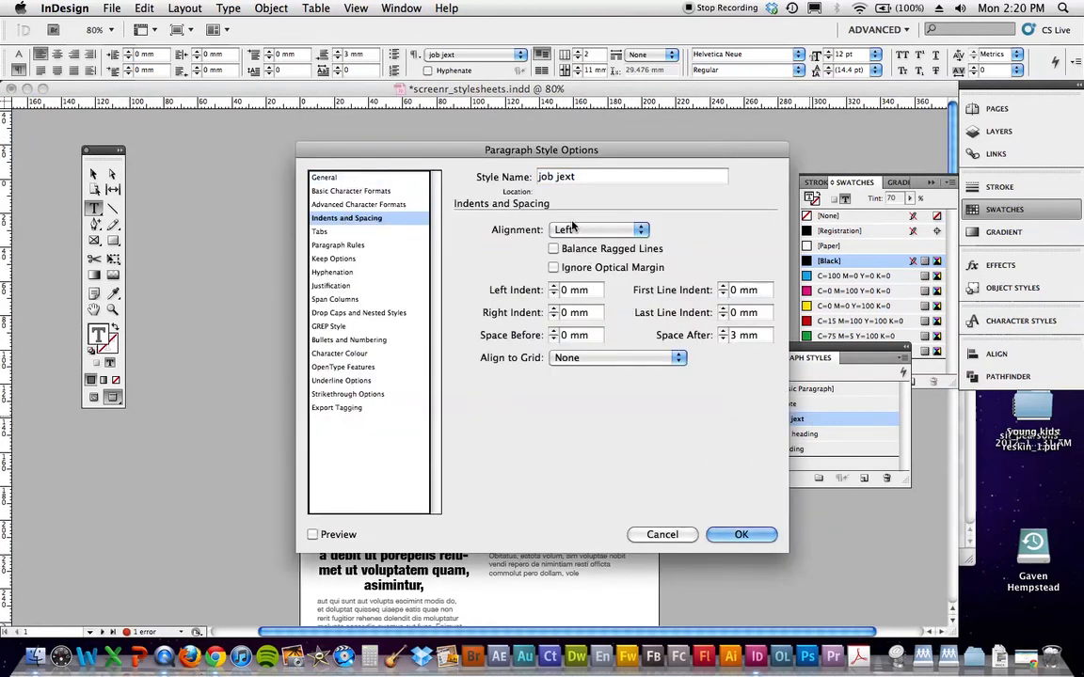
pyautogui.click(598, 229)
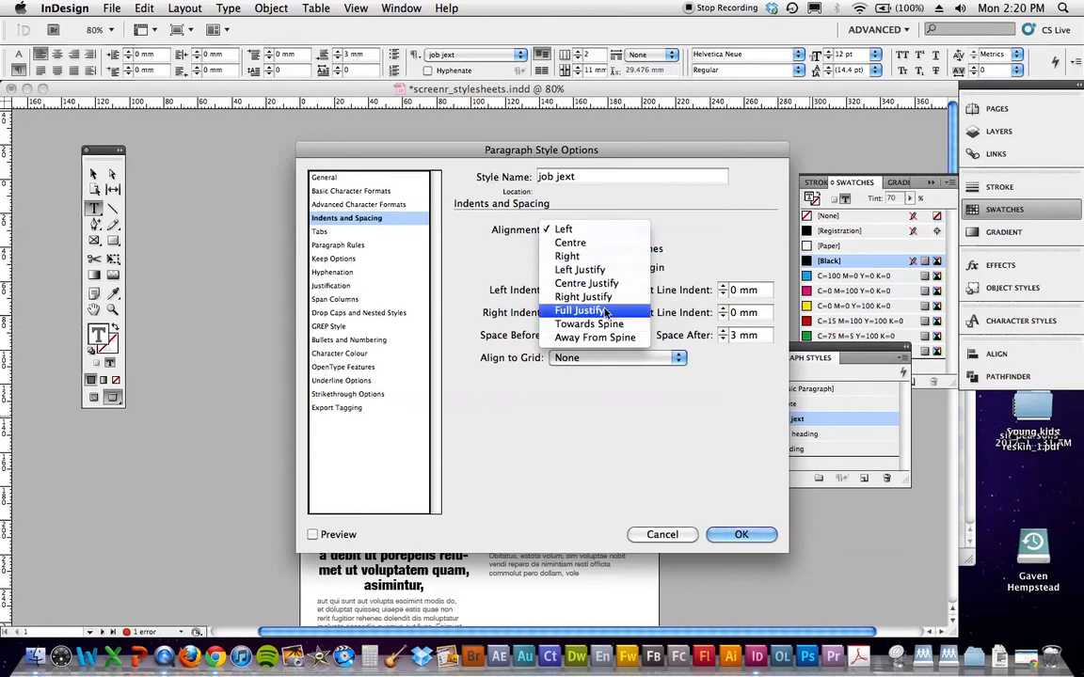
pyautogui.click(741, 534)
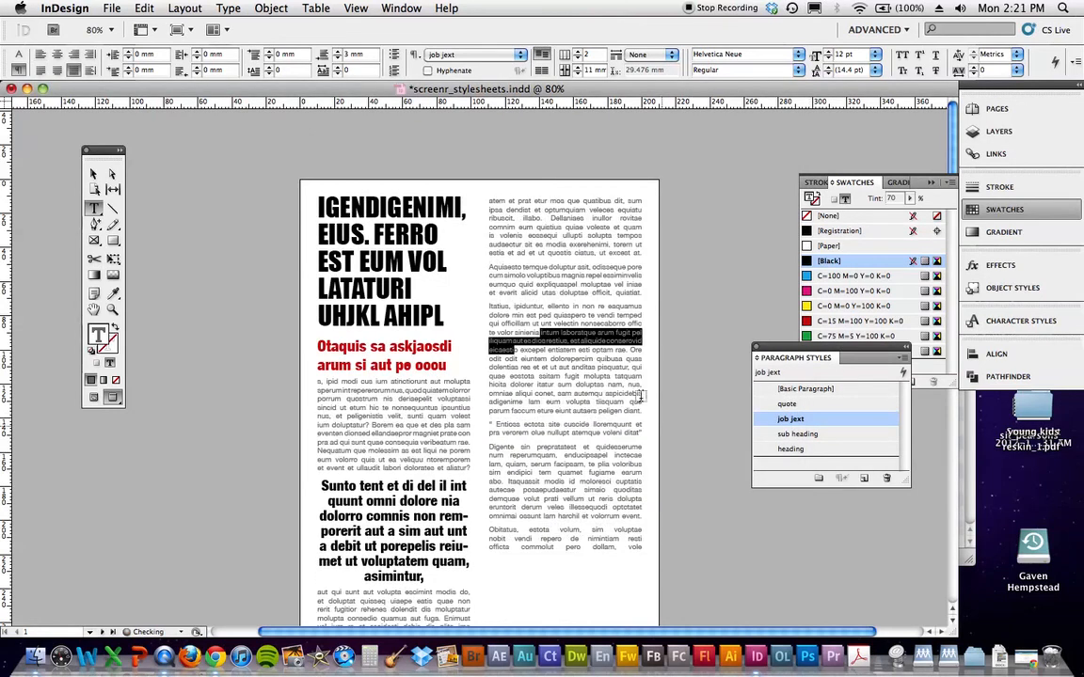